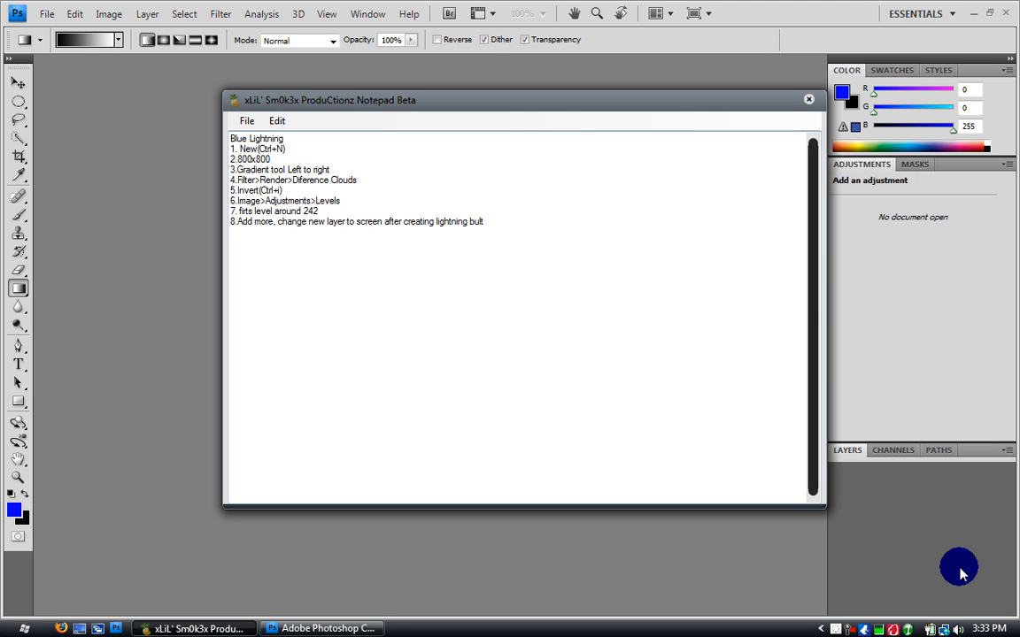
# Minimize the Notepad tutorial notes and dismiss the Adobe Updater notification.
pyautogui.click(383, 221)
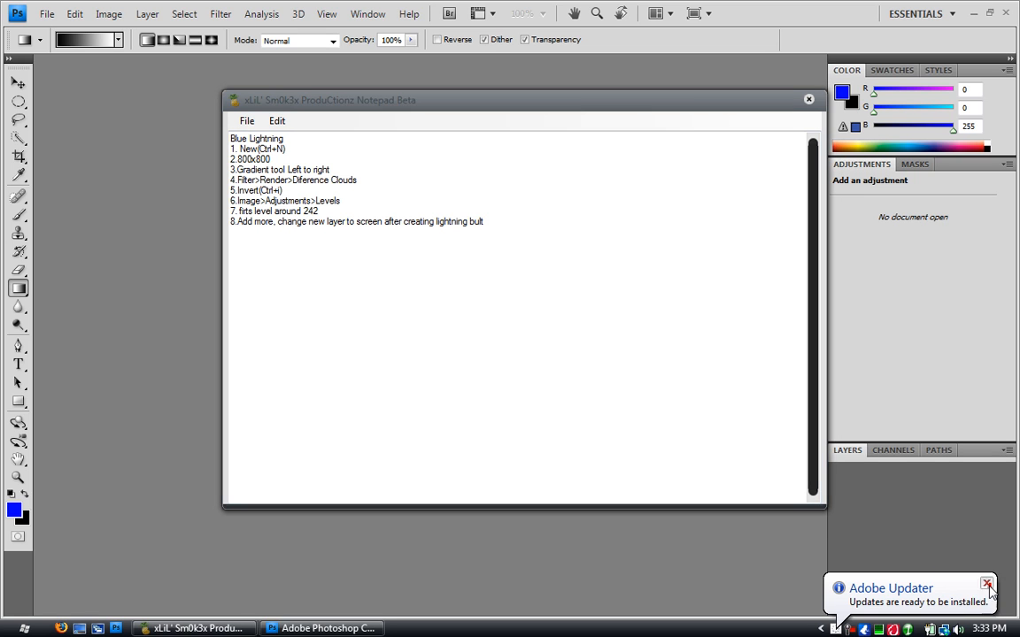
pyautogui.click(988, 584)
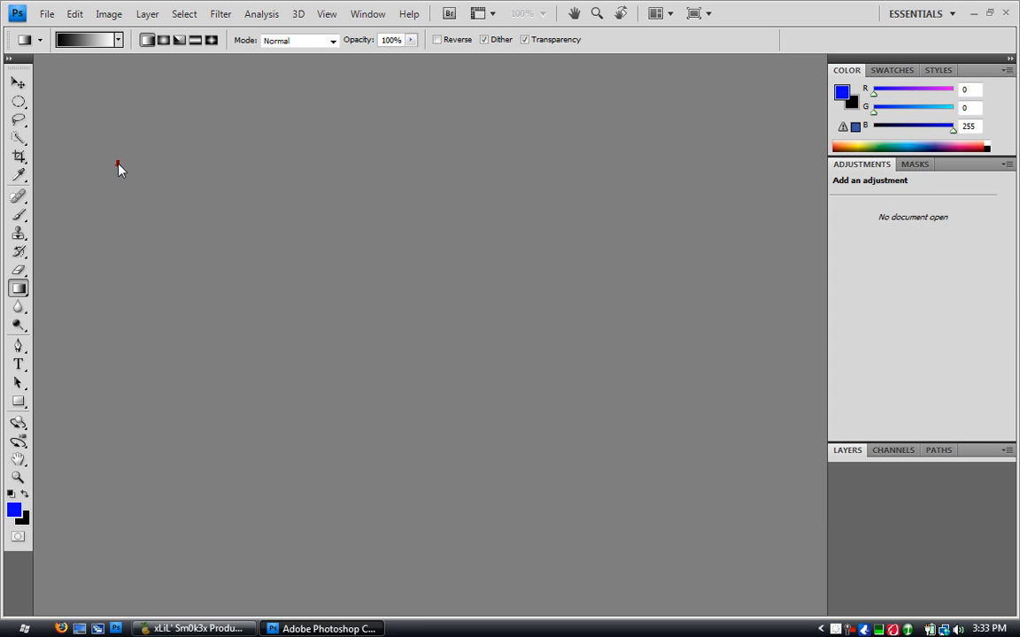
# Create a new blank white 800 by 800 pixel document via File > New.
pyautogui.click(46, 14)
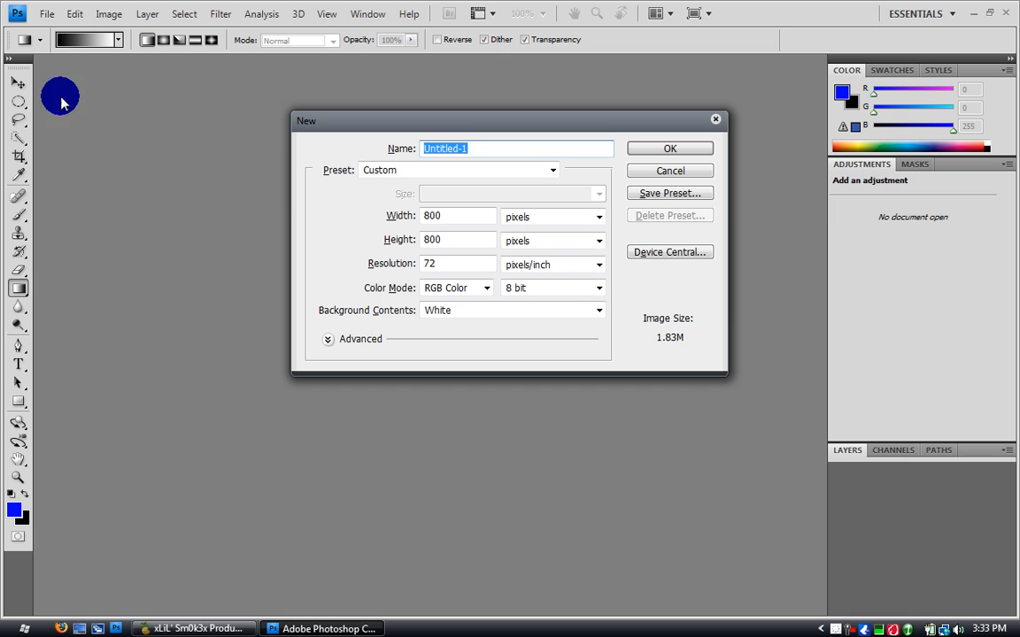
pyautogui.moveTo(372, 220)
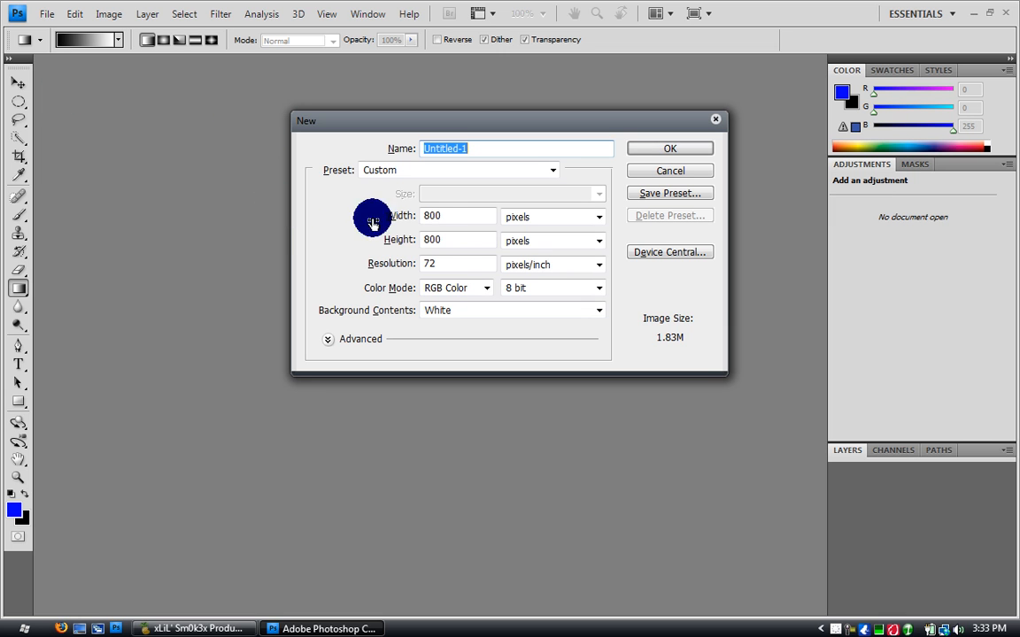
pyautogui.moveTo(648, 149)
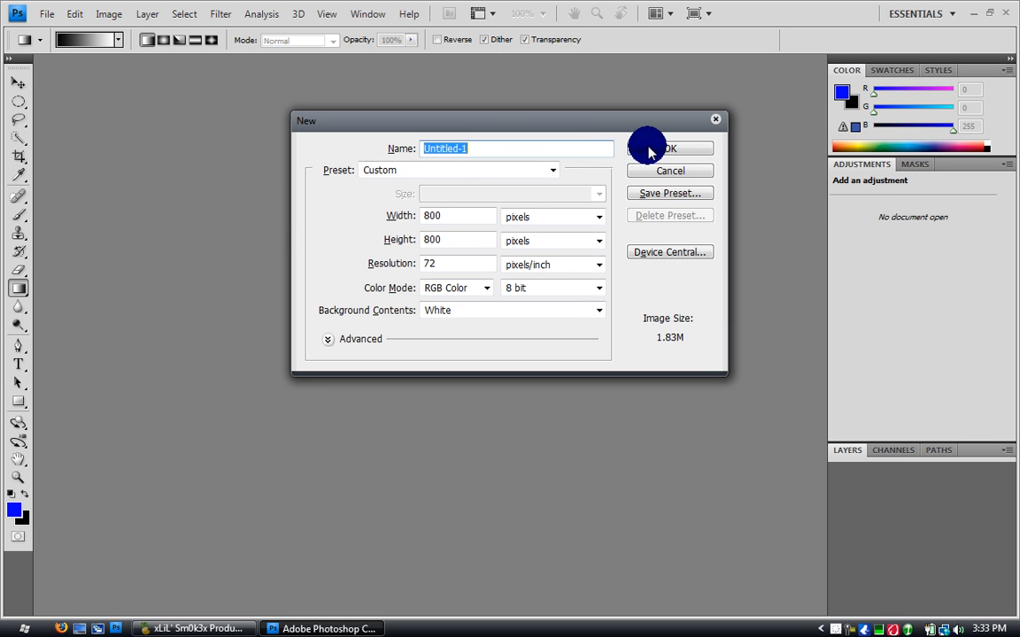
pyautogui.click(669, 149)
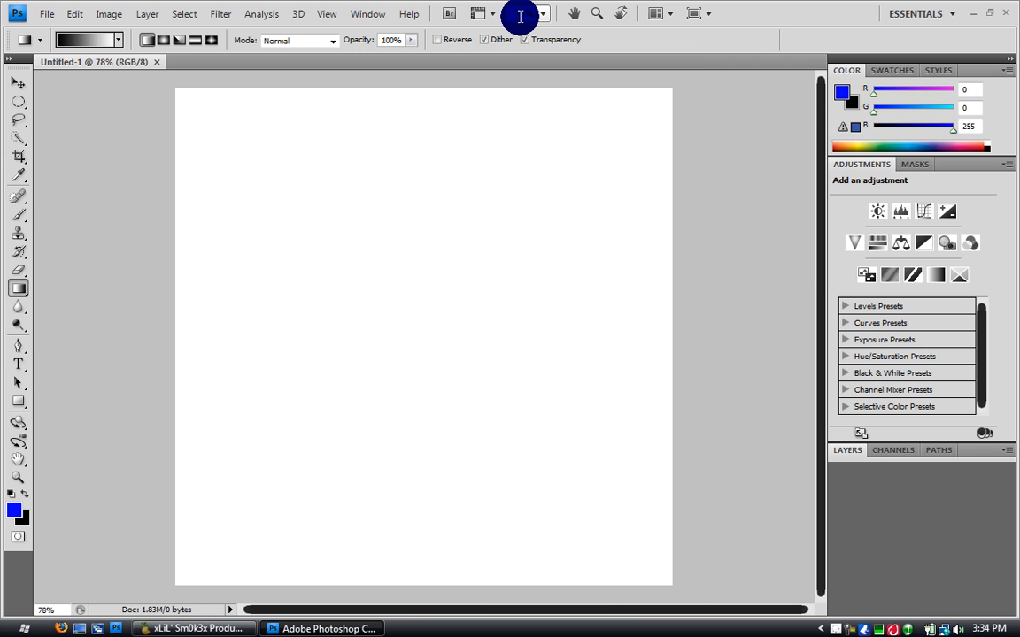
pyautogui.moveTo(28, 245)
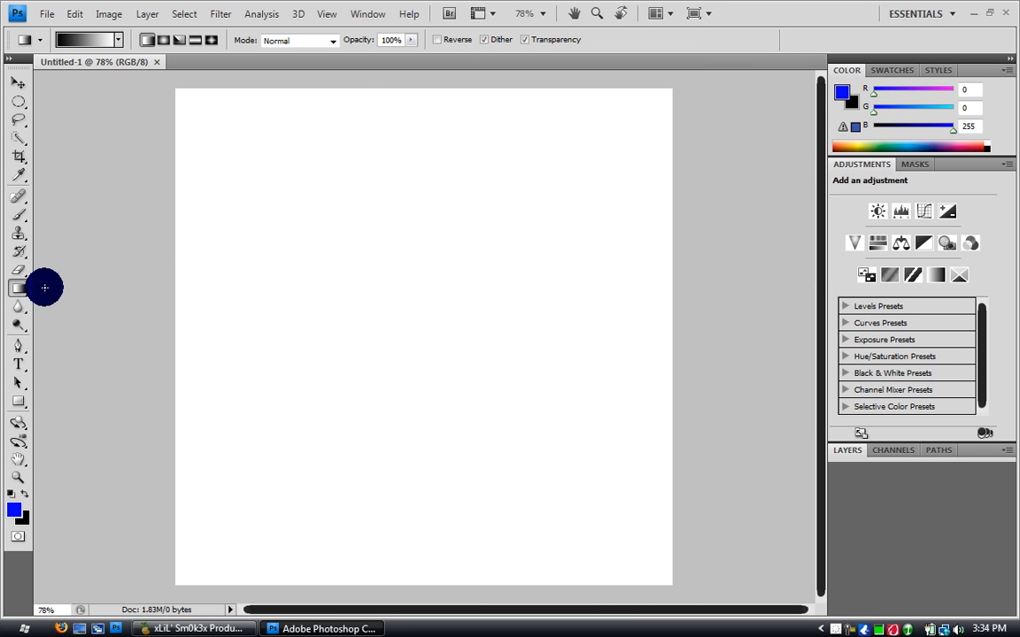
# With the Gradient Tool, lay a horizontal black-to-white gradient from the left edge to the right edge.
pyautogui.click(117, 39)
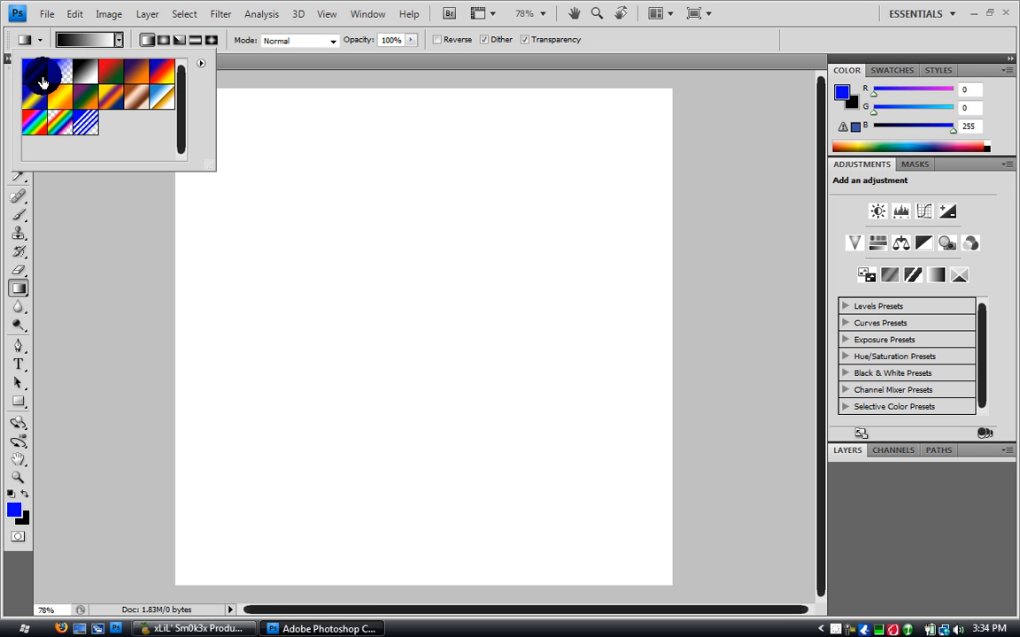
pyautogui.moveTo(85, 74)
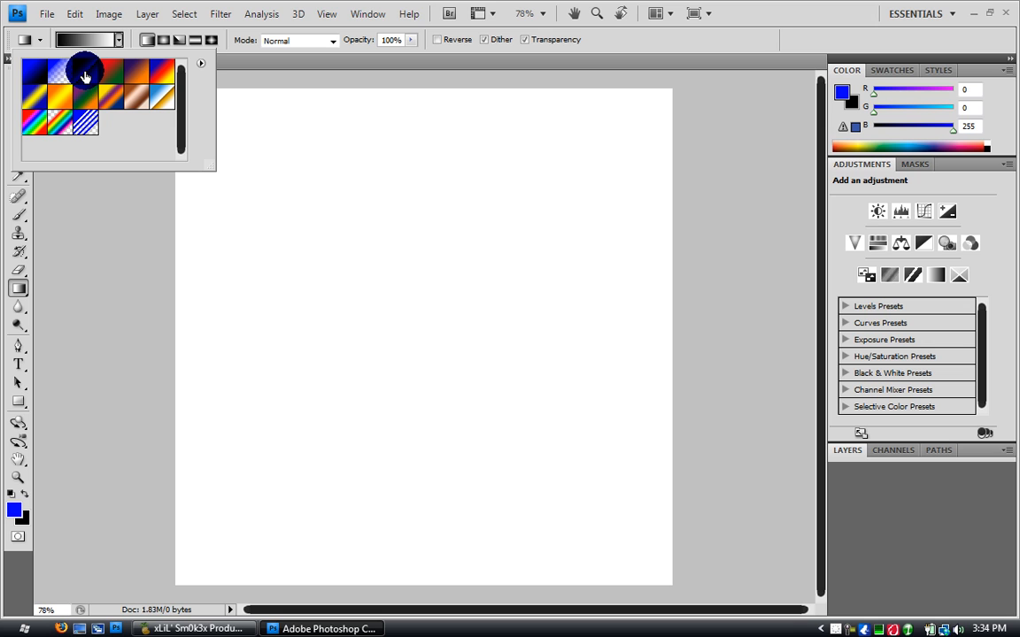
pyautogui.moveTo(115, 53)
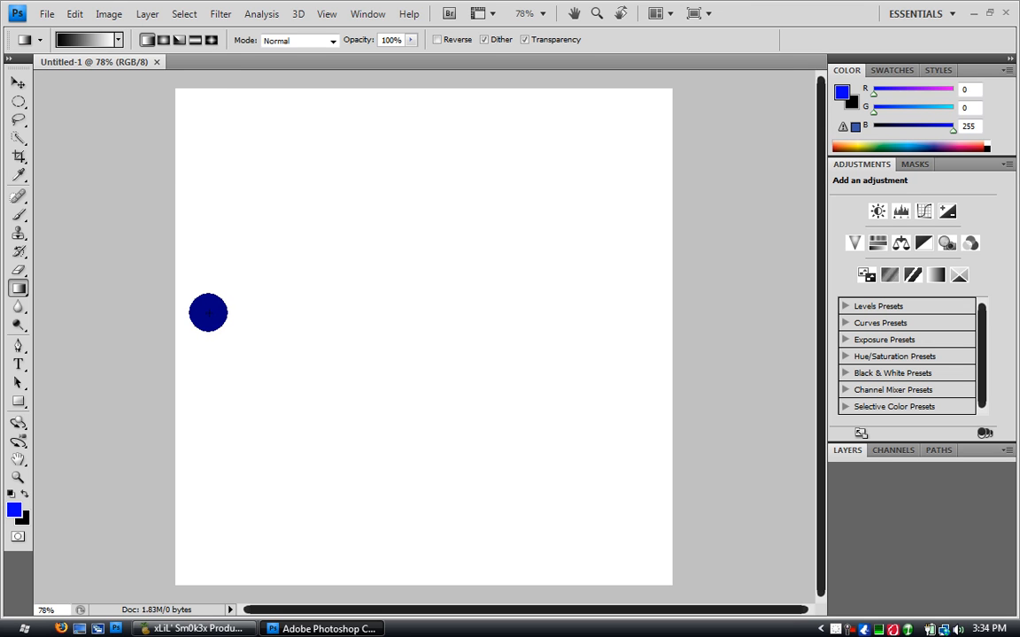
pyautogui.moveTo(177, 39)
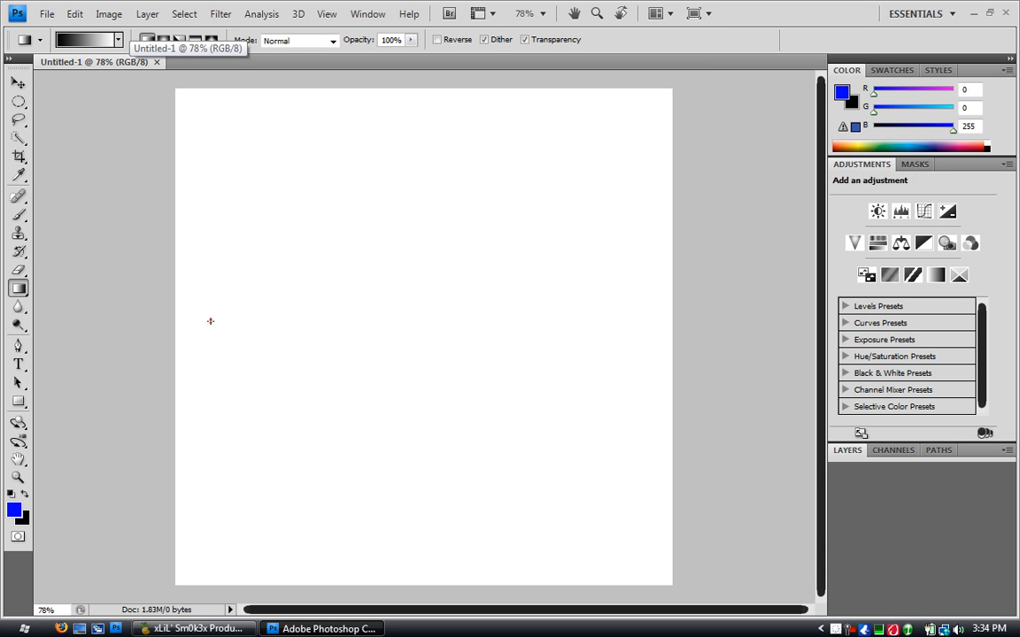
pyautogui.moveTo(210, 320); pyautogui.dragTo(623, 321)
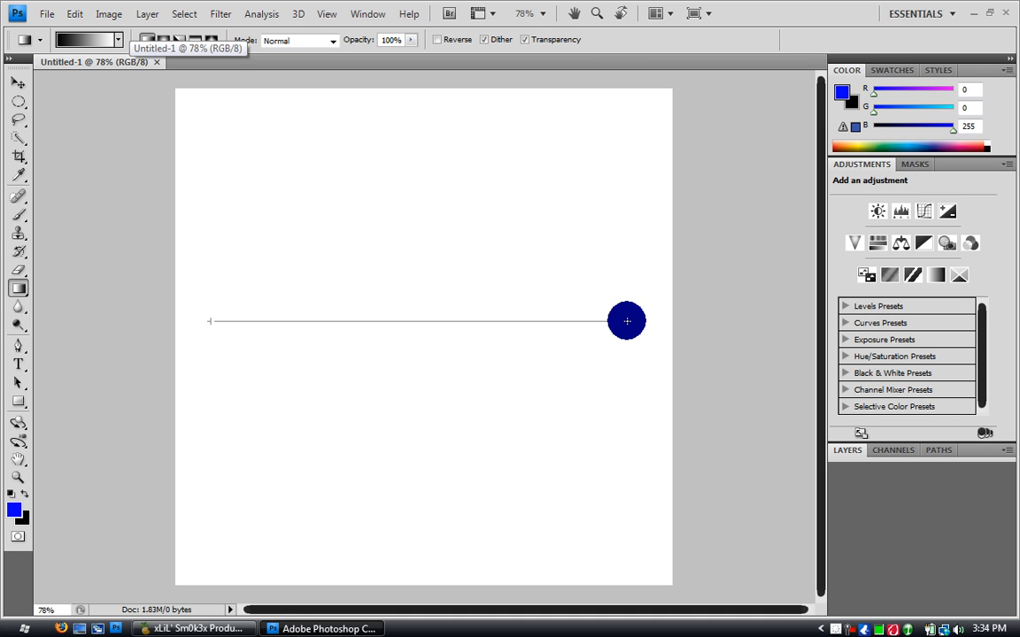
pyautogui.moveTo(209, 322); pyautogui.dragTo(626, 322)
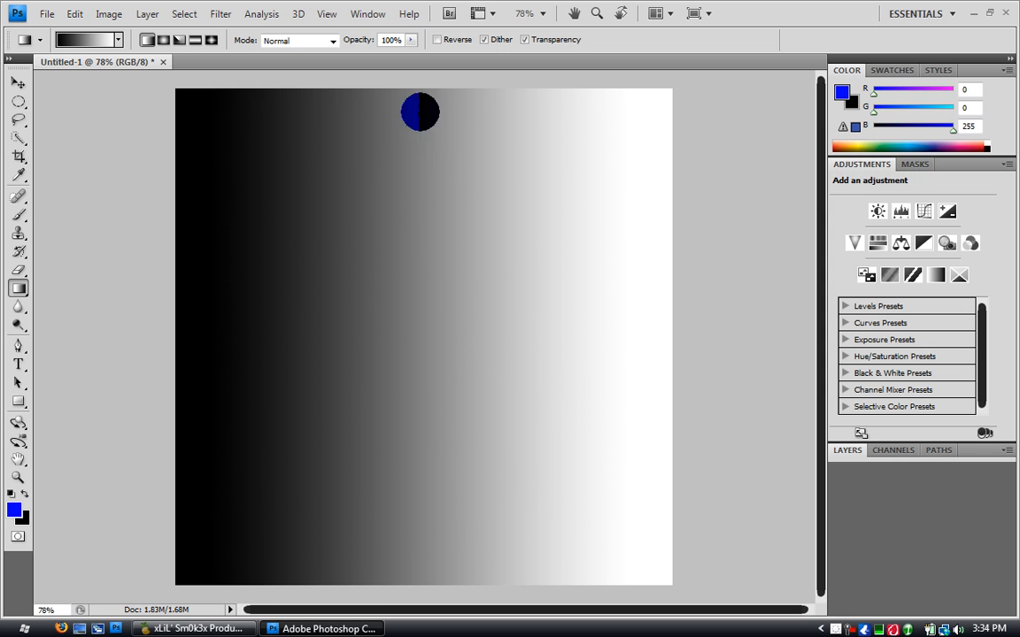
pyautogui.moveTo(421, 113); pyautogui.dragTo(379, 201)
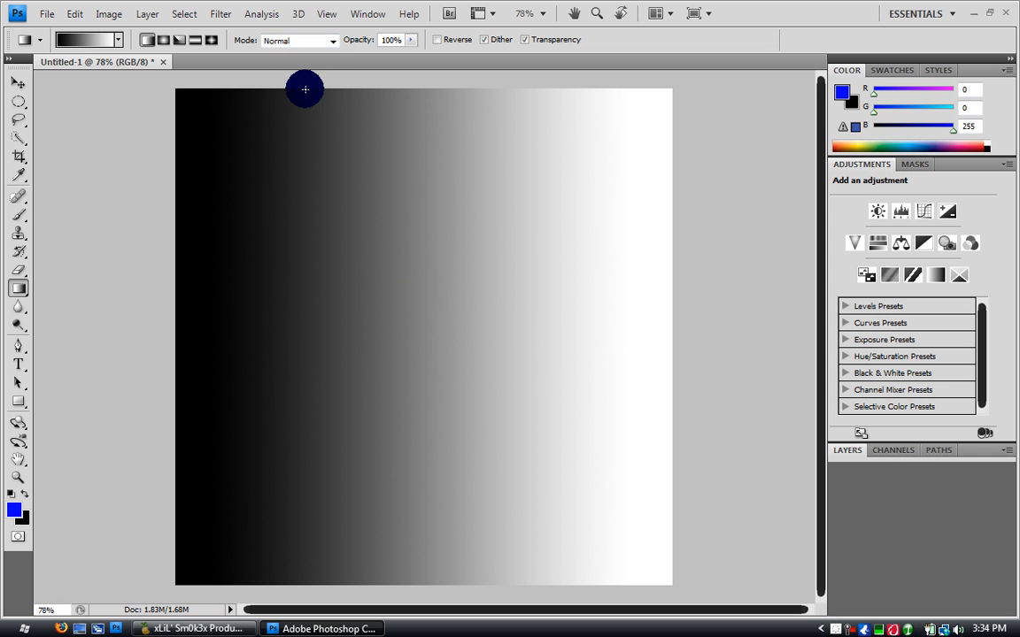
# Render Difference Clouds over the gradient and set white as the foreground colour.
pyautogui.click(219, 14)
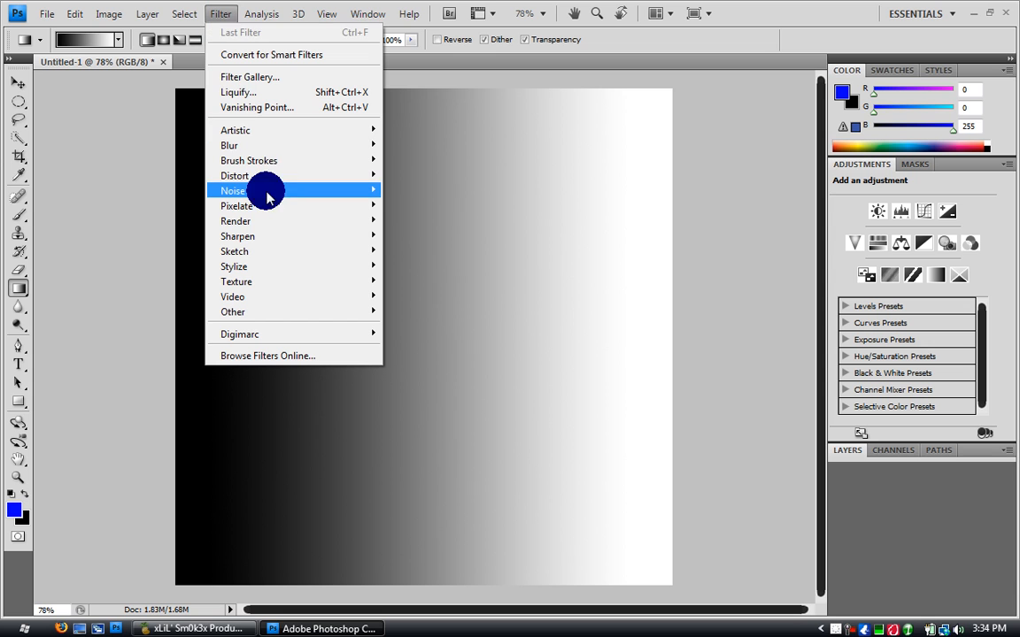
pyautogui.moveTo(262, 219)
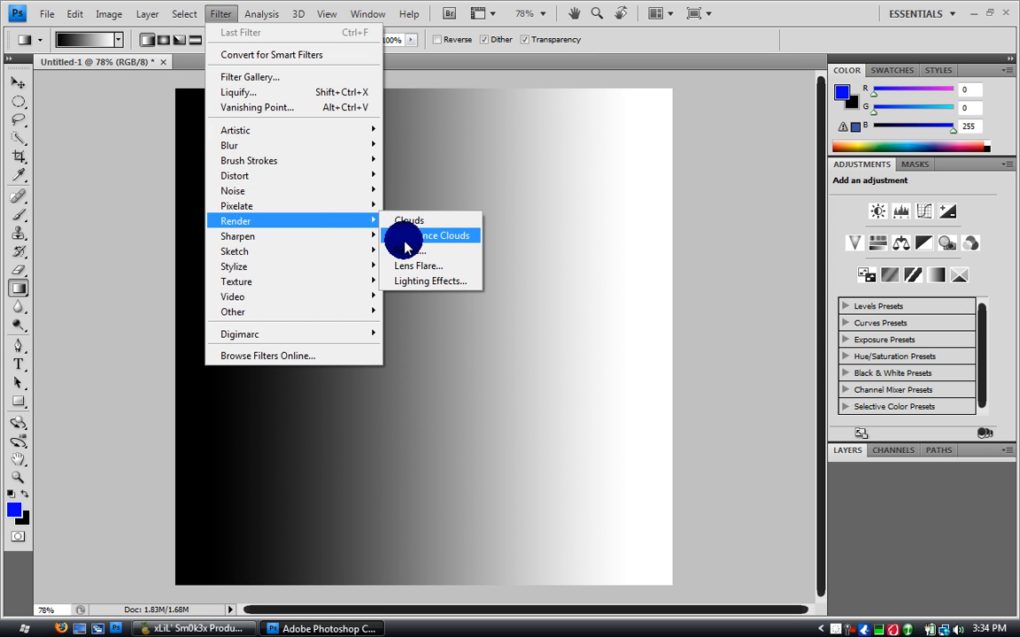
pyautogui.click(432, 236)
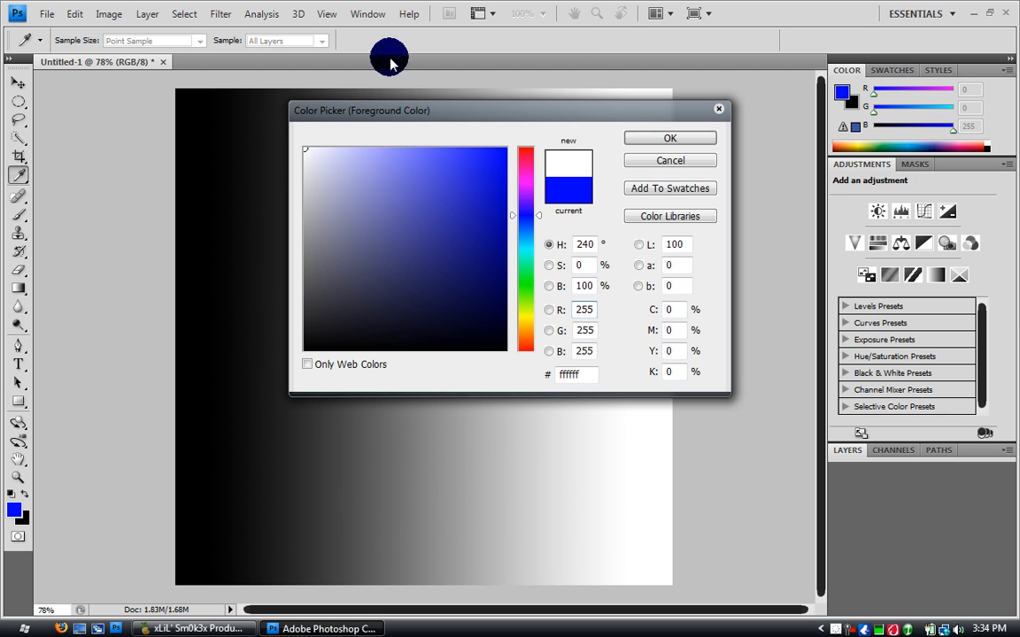
pyautogui.click(669, 138)
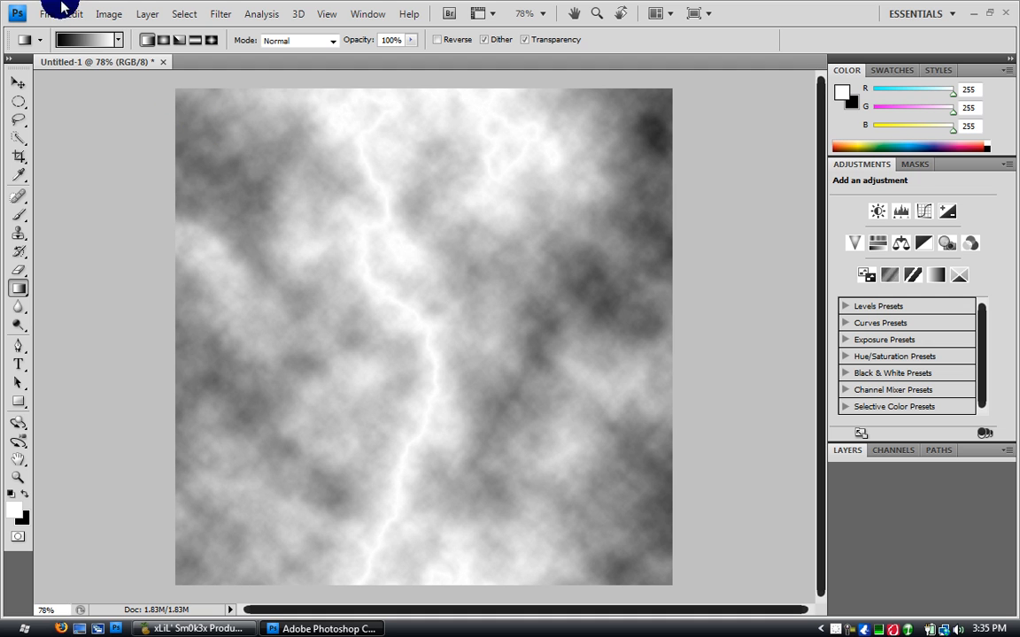
pyautogui.moveTo(114, 16)
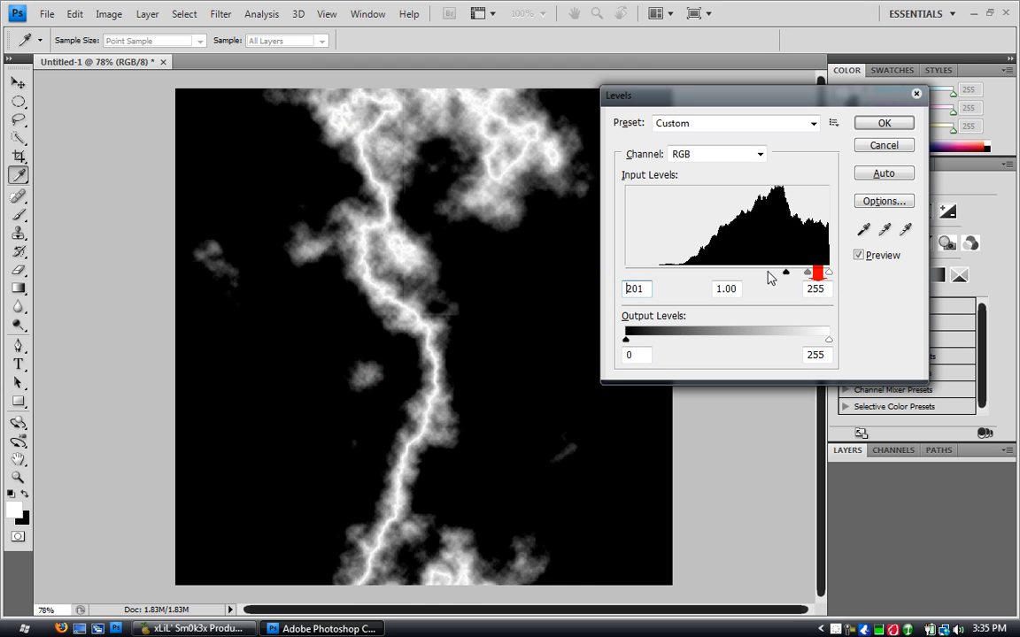
# Apply Levels with the black input slider around 242 so only the white bolt remains on black.
pyautogui.moveTo(817, 272); pyautogui.dragTo(807, 282)
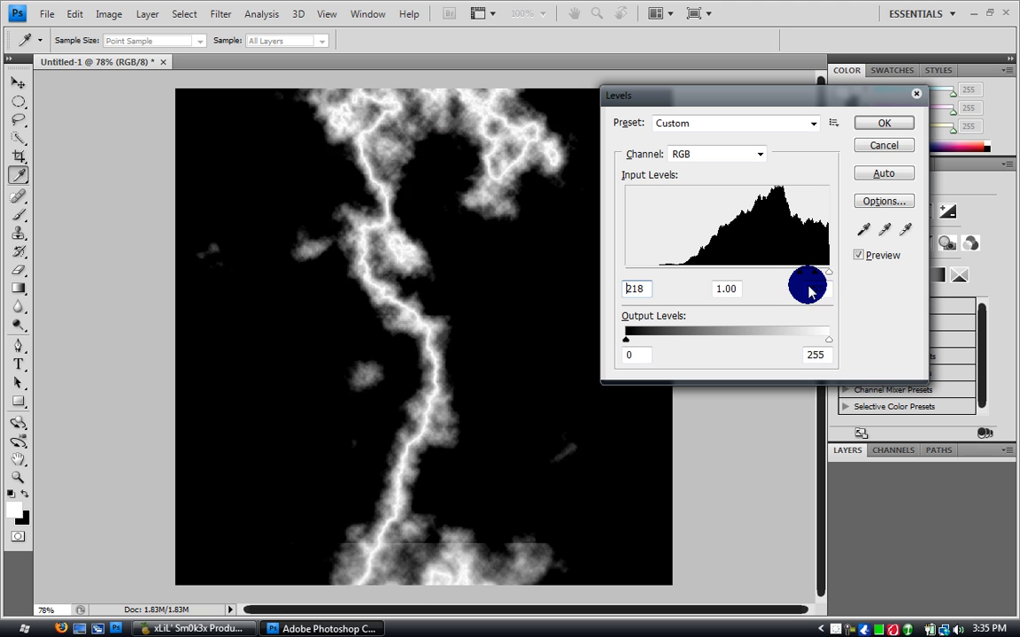
pyautogui.moveTo(807, 285); pyautogui.dragTo(829, 290)
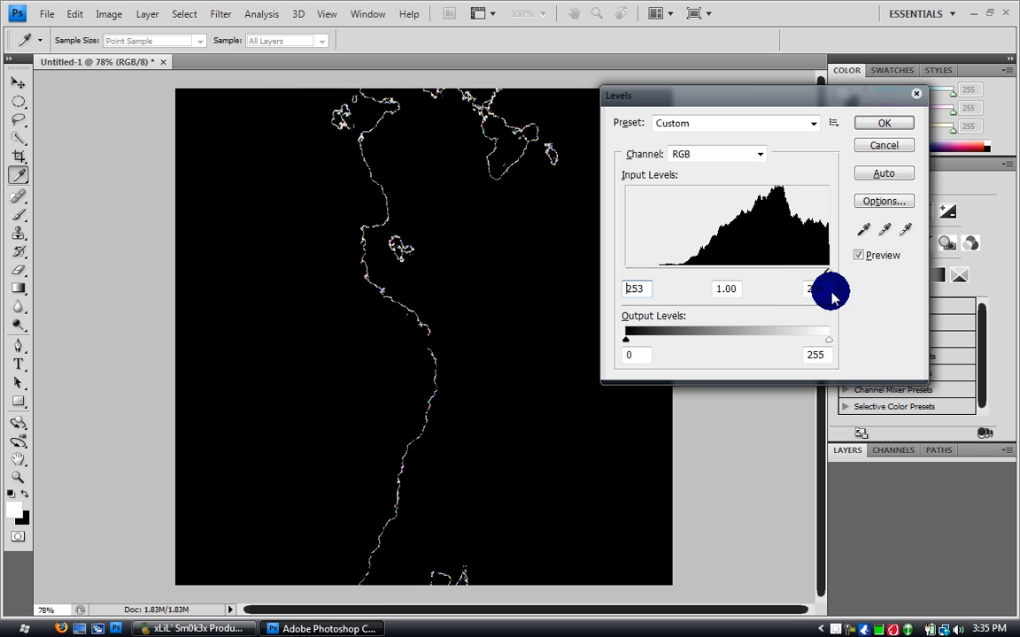
pyautogui.moveTo(830, 294); pyautogui.dragTo(812, 271)
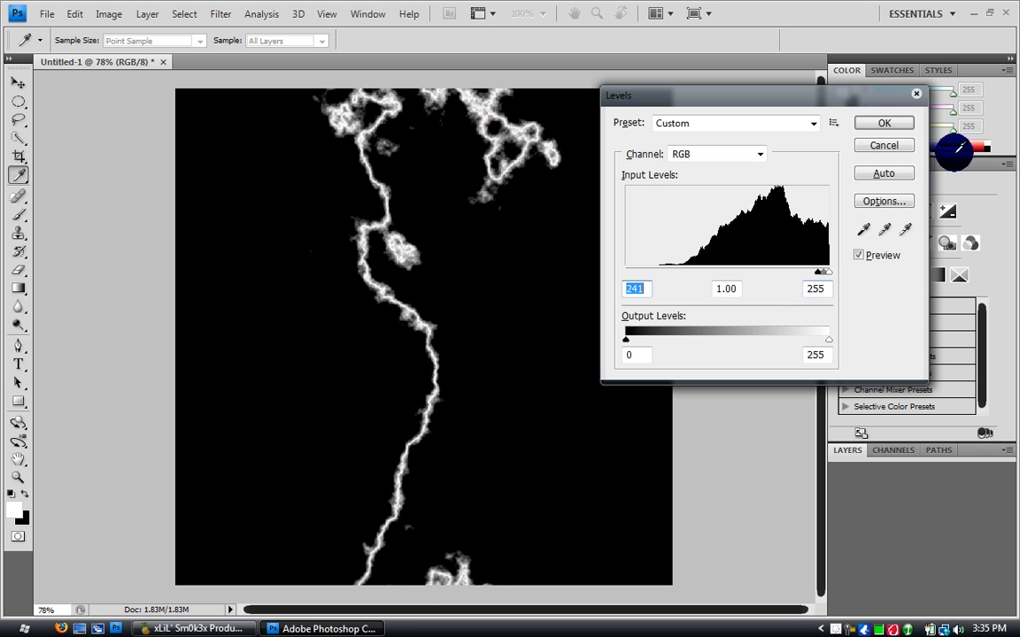
pyautogui.click(882, 122)
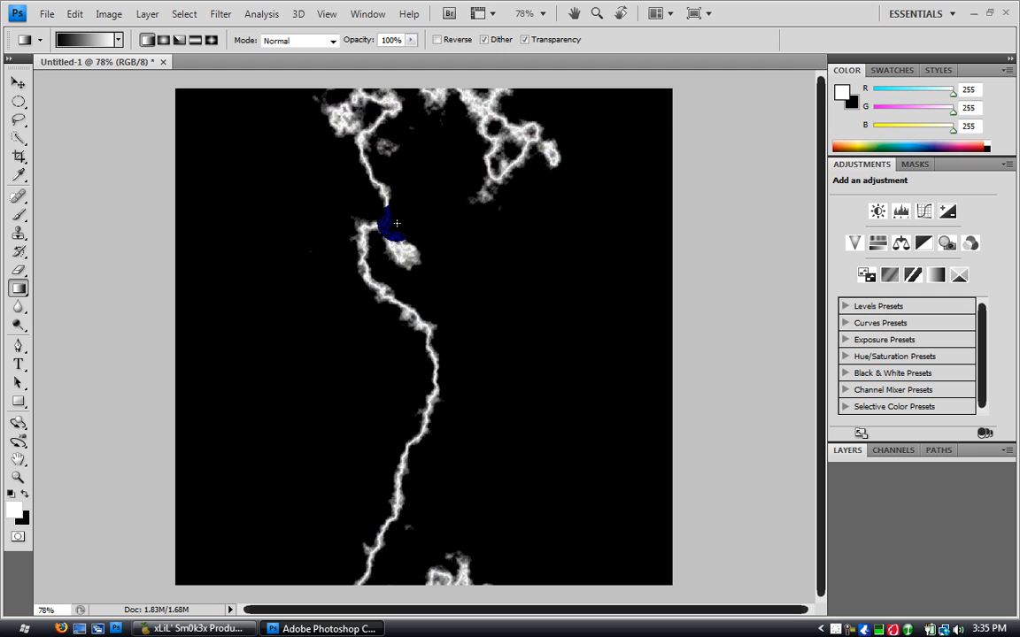
# Return to the Layers panel and add a new empty layer above the lightning.
pyautogui.click(892, 450)
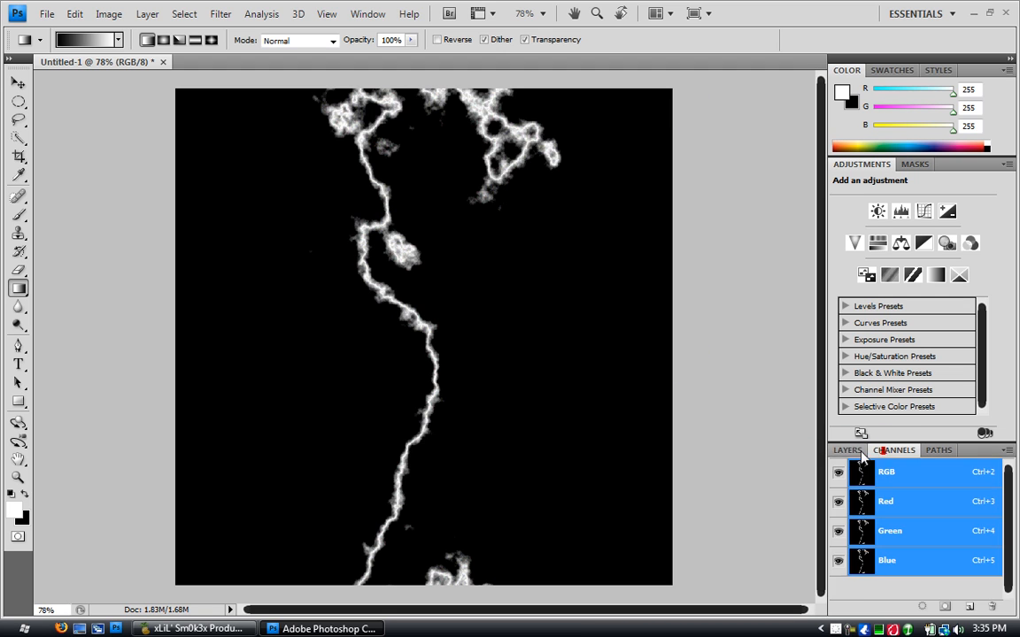
pyautogui.click(846, 450)
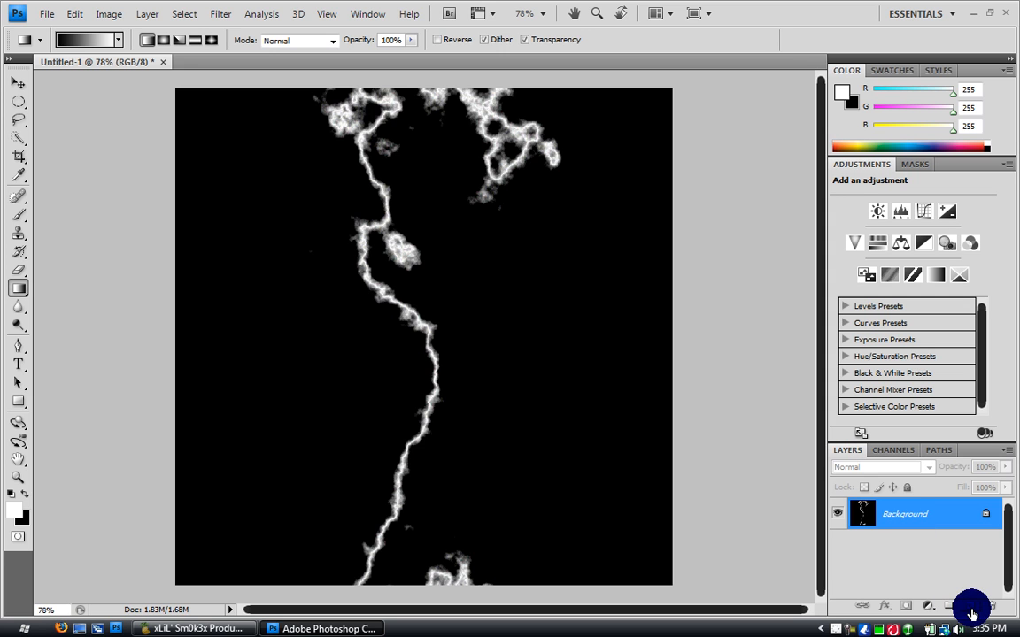
pyautogui.click(970, 607)
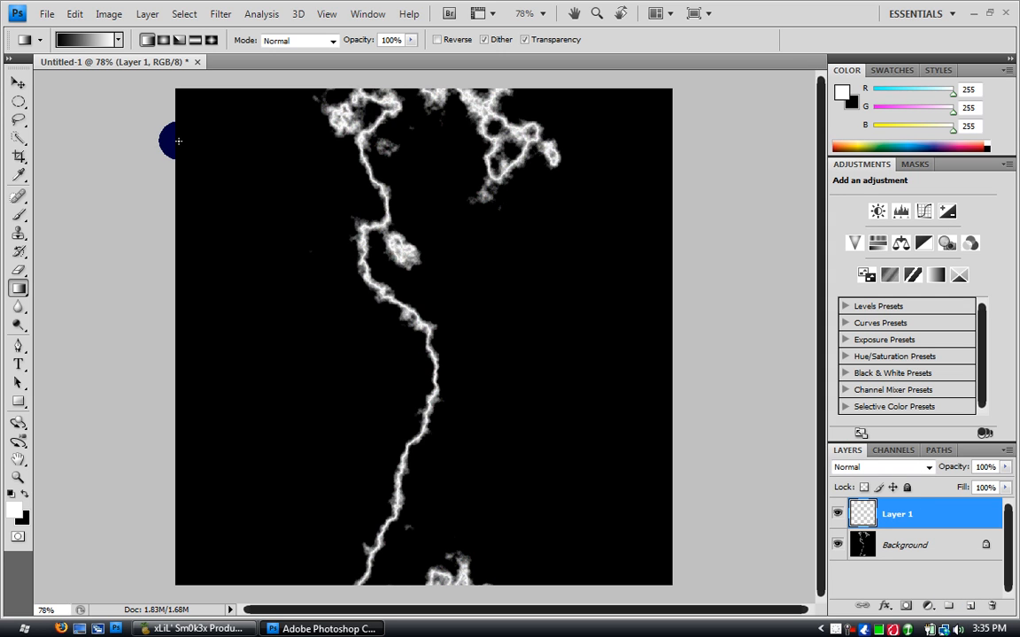
pyautogui.moveTo(209, 209)
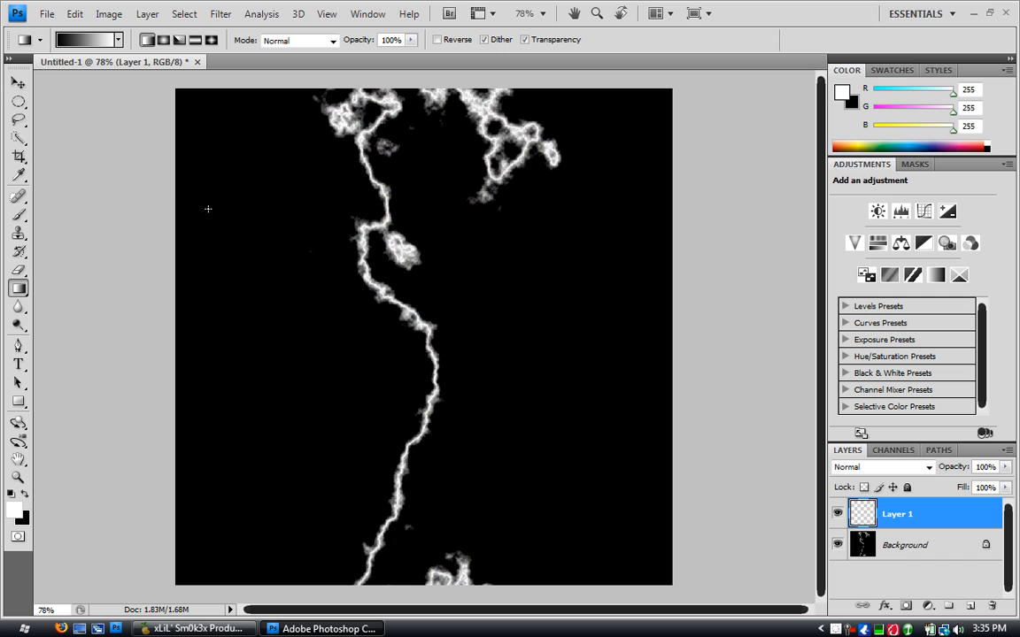
pyautogui.moveTo(200, 200)
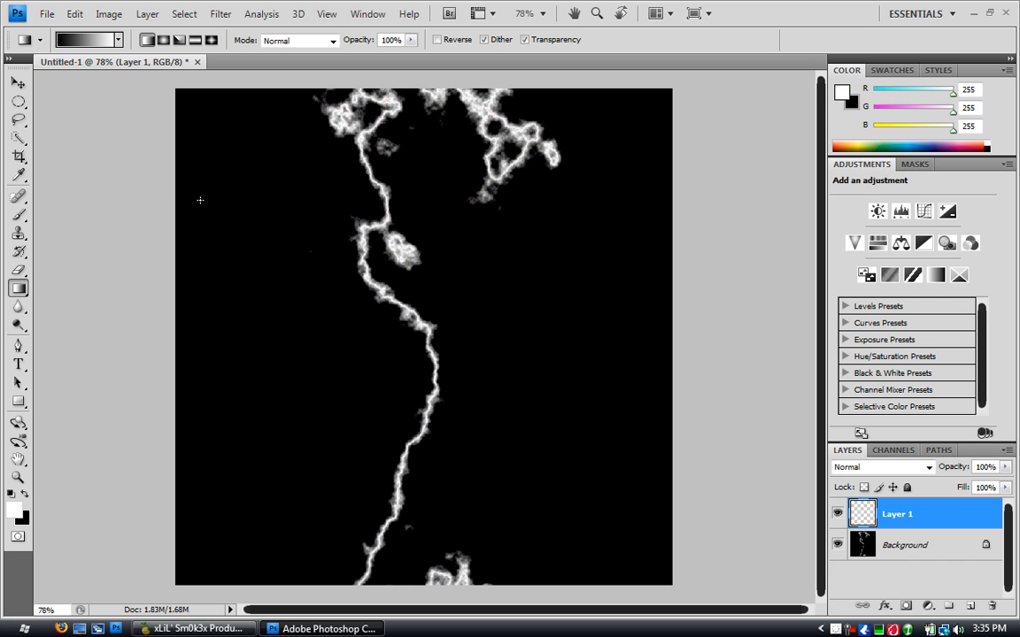
# Fill the new layer with a diagonal gradient and break it up with Difference Clouds.
pyautogui.moveTo(209, 187); pyautogui.dragTo(388, 326)
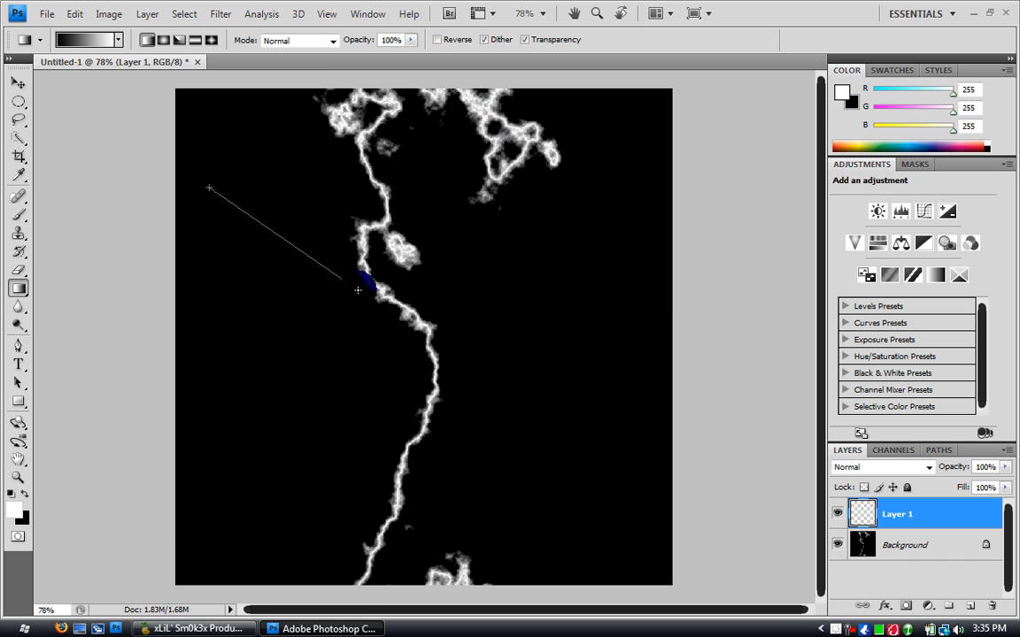
pyautogui.moveTo(209, 188); pyautogui.dragTo(404, 81)
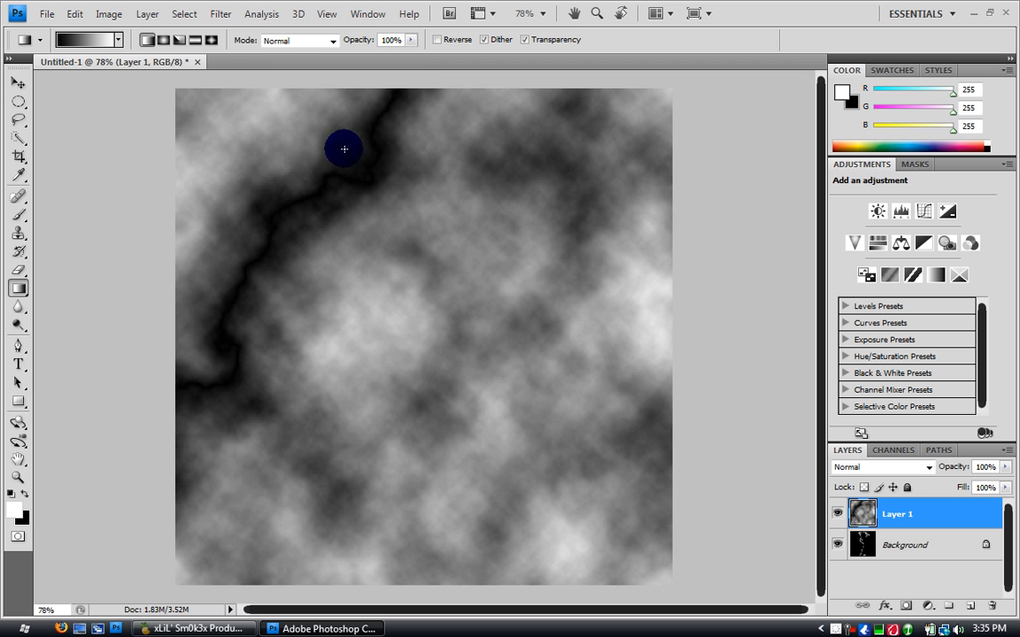
pyautogui.moveTo(427, 71)
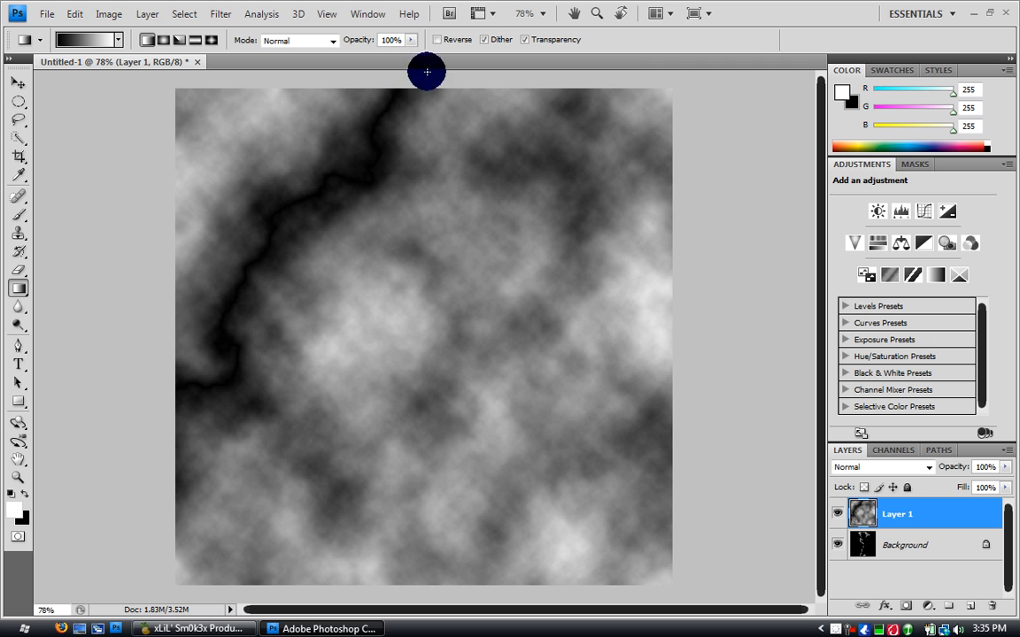
pyautogui.moveTo(276, 331)
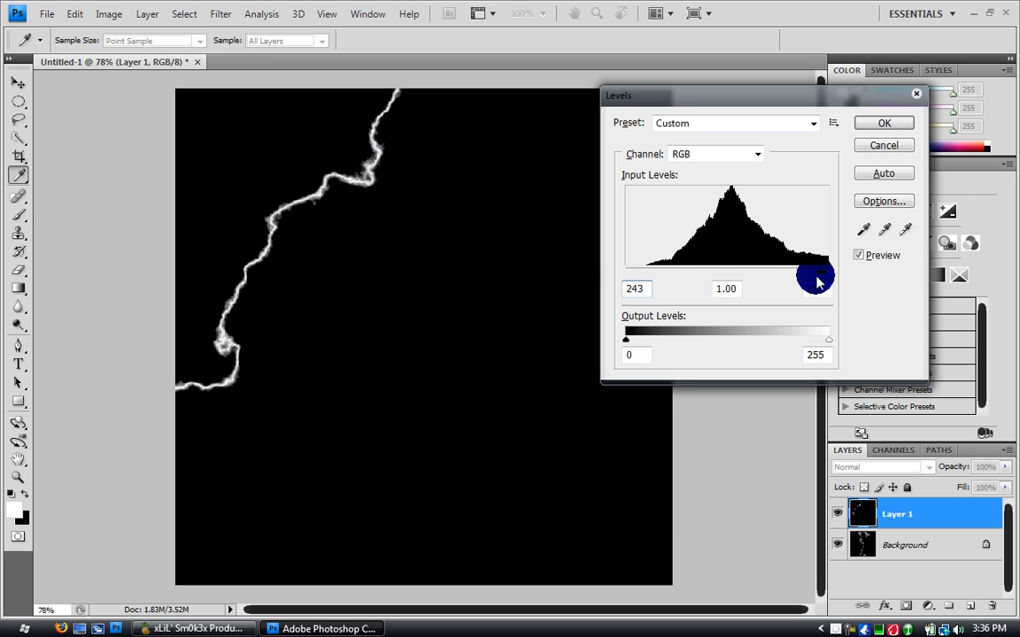
# After inverting, apply Levels with the black point near 243 to leave a thin white bolt.
pyautogui.moveTo(814, 276); pyautogui.dragTo(808, 277)
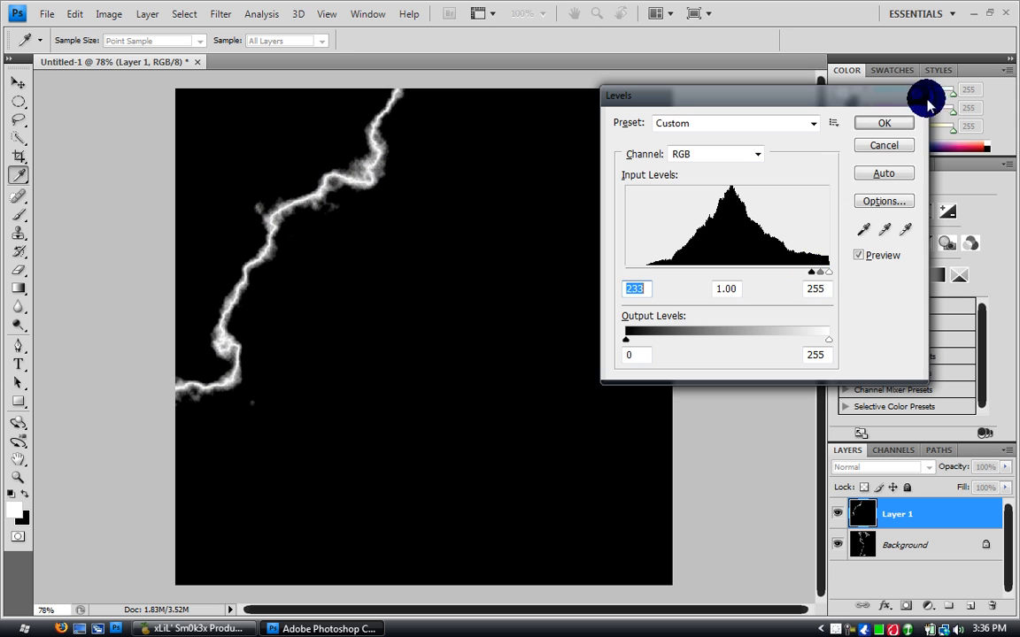
pyautogui.click(881, 122)
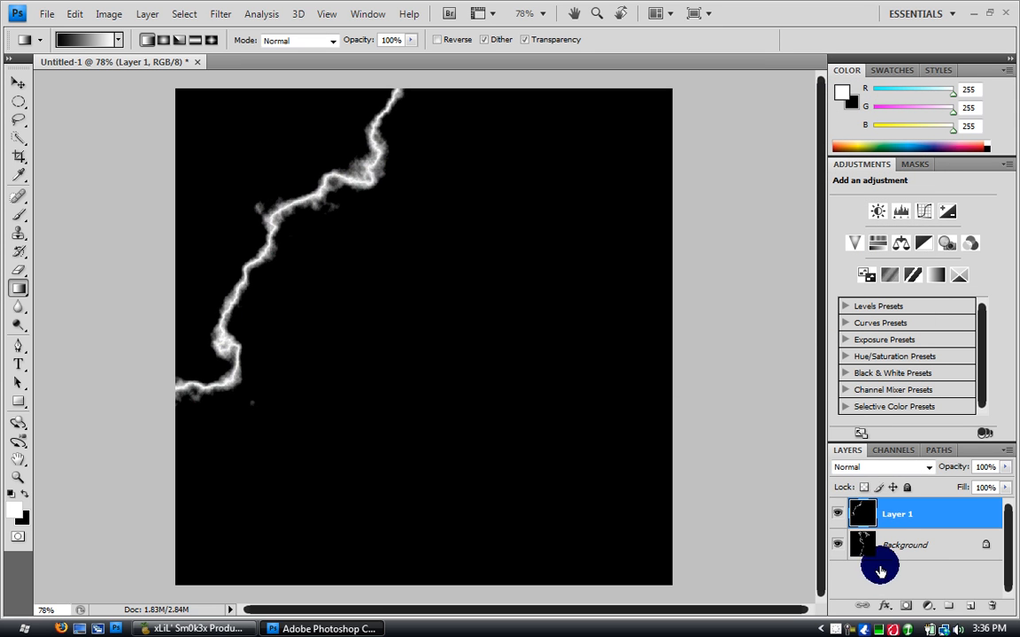
pyautogui.moveTo(912, 464)
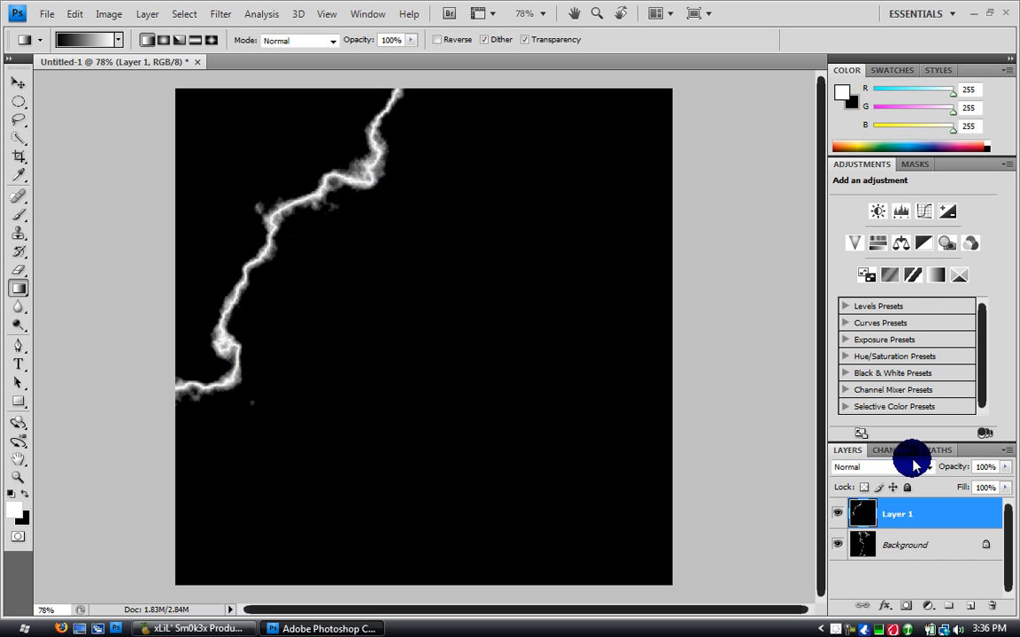
# Set the new bolt layer's blend mode to Screen so both bolts show on black.
pyautogui.click(876, 468)
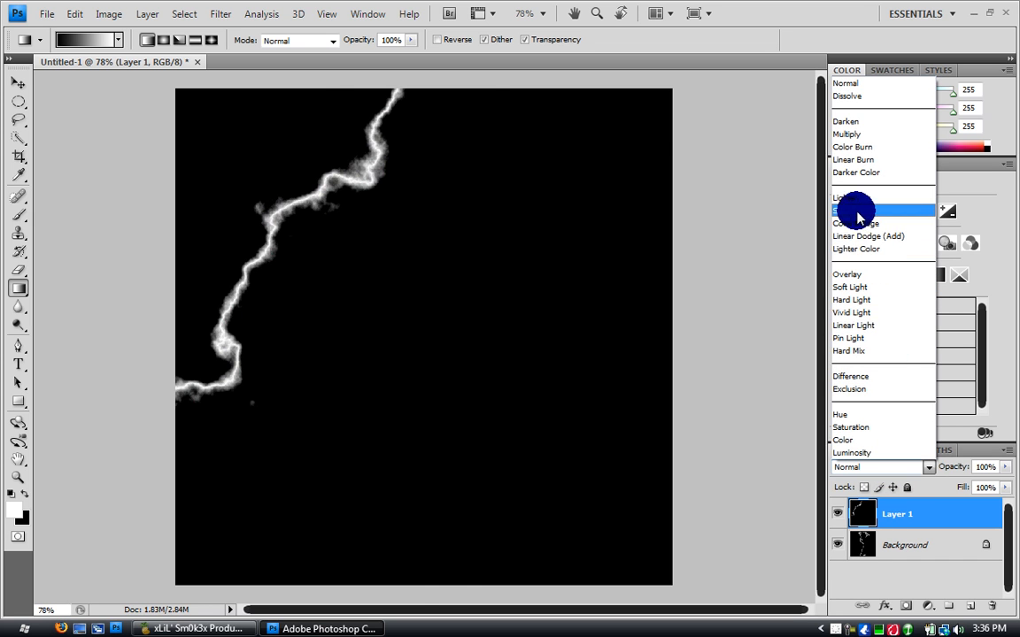
pyautogui.click(855, 211)
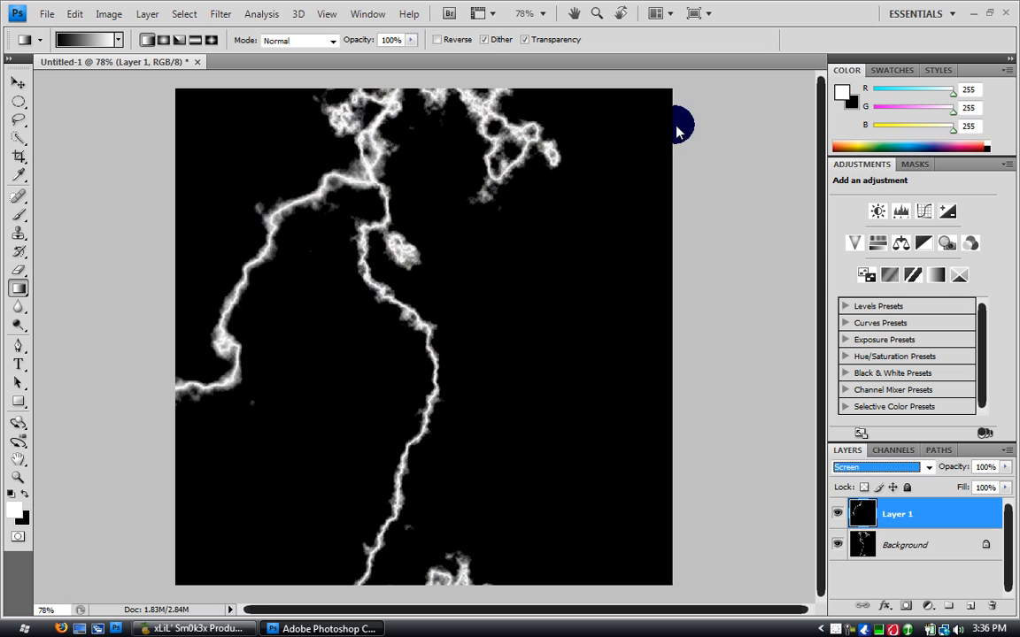
pyautogui.moveTo(1013, 509)
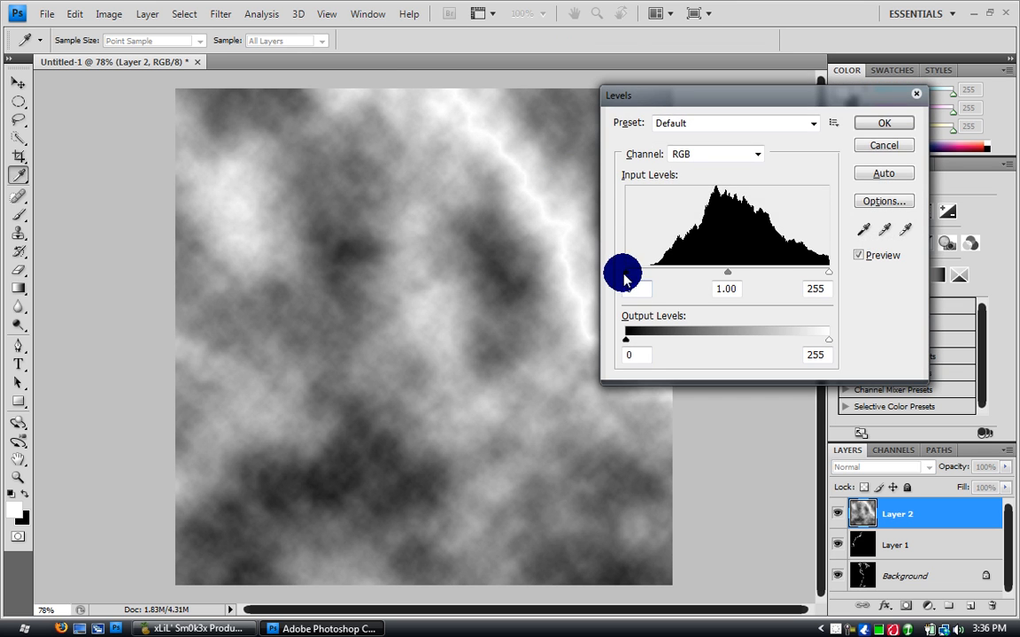
# Apply Levels on Layer 2 with the black point around 226 to isolate a third white bolt.
pyautogui.moveTo(623, 272); pyautogui.dragTo(788, 272)
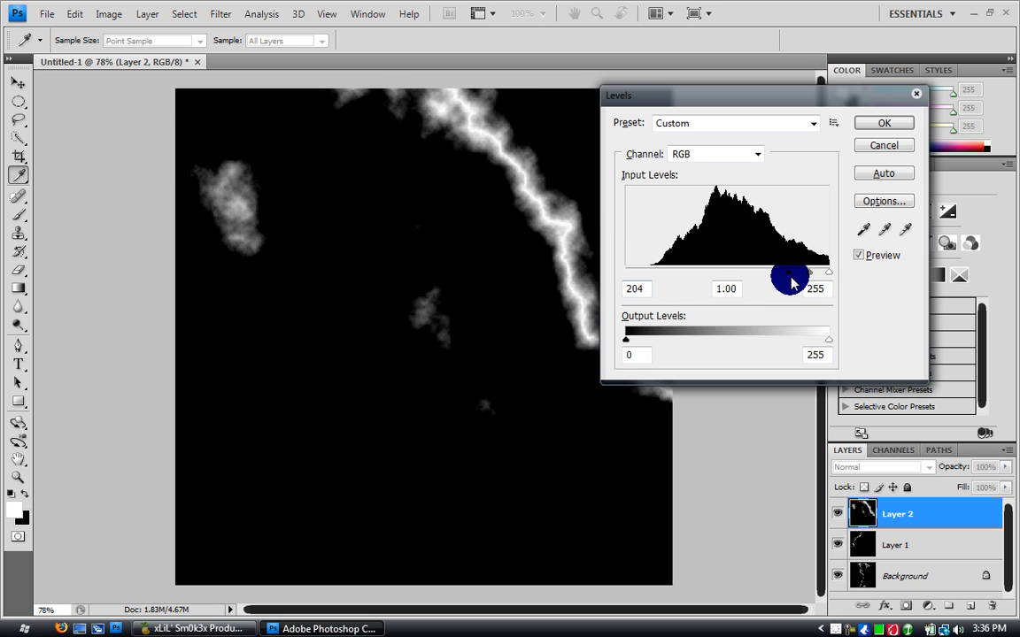
pyautogui.moveTo(790, 278); pyautogui.dragTo(807, 278)
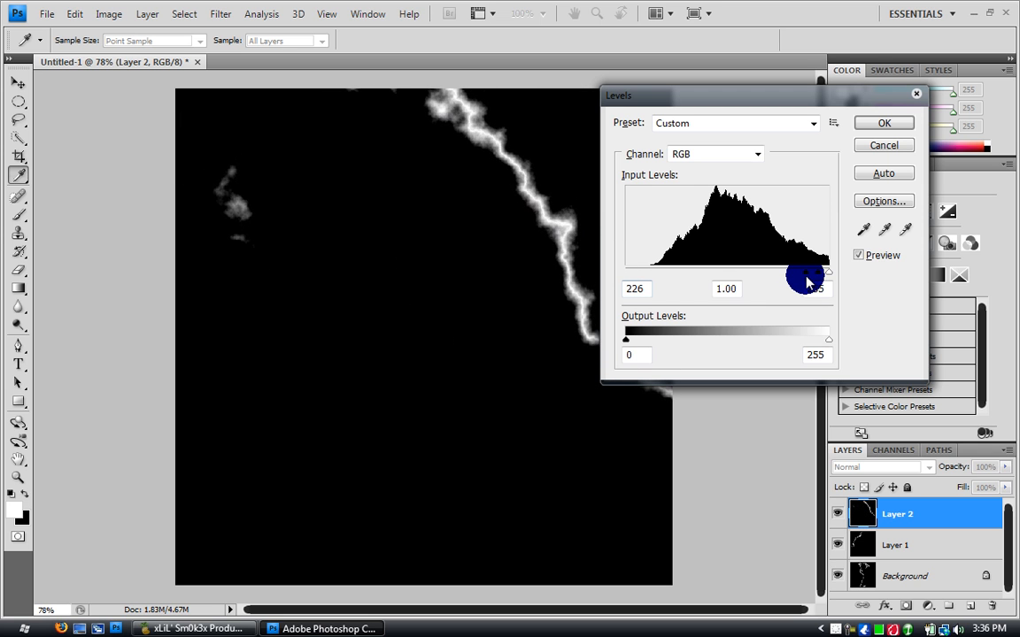
pyautogui.click(883, 122)
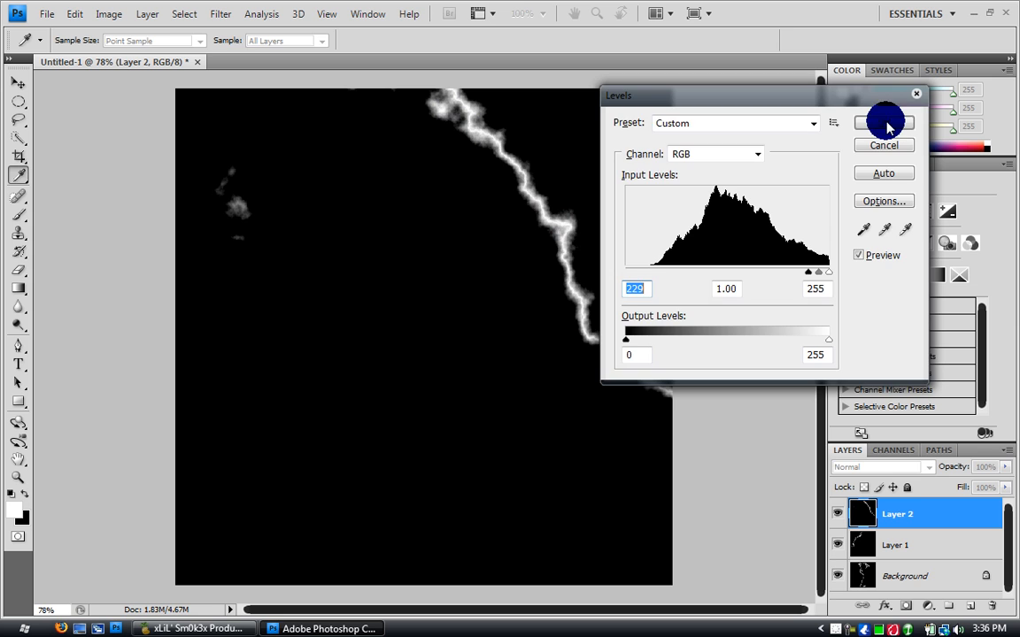
pyautogui.click(884, 122)
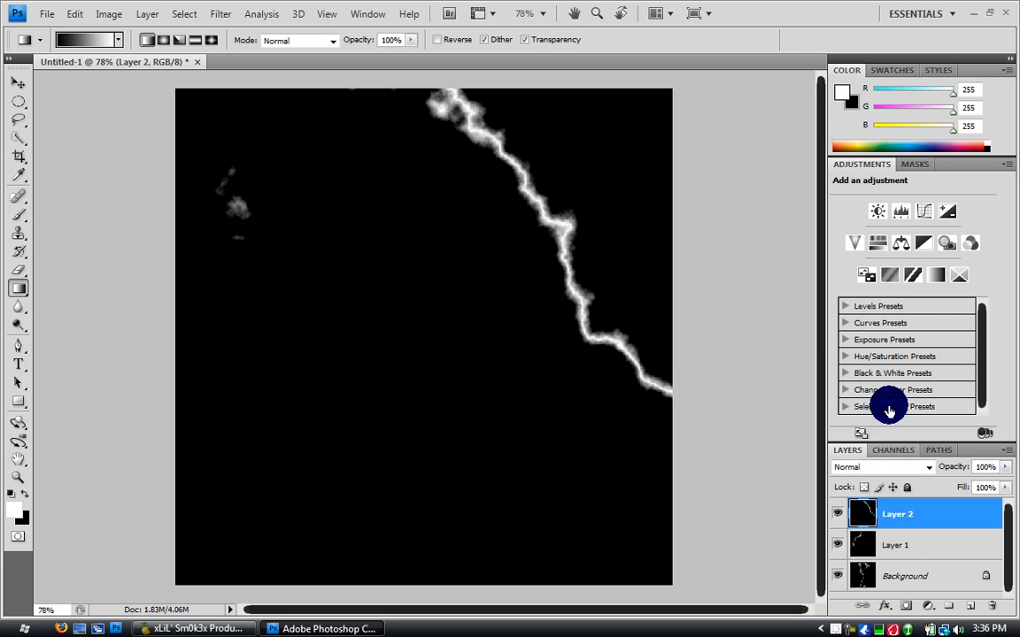
# Set Layer 2's blend mode to Screen so the third bolt joins the others.
pyautogui.click(881, 467)
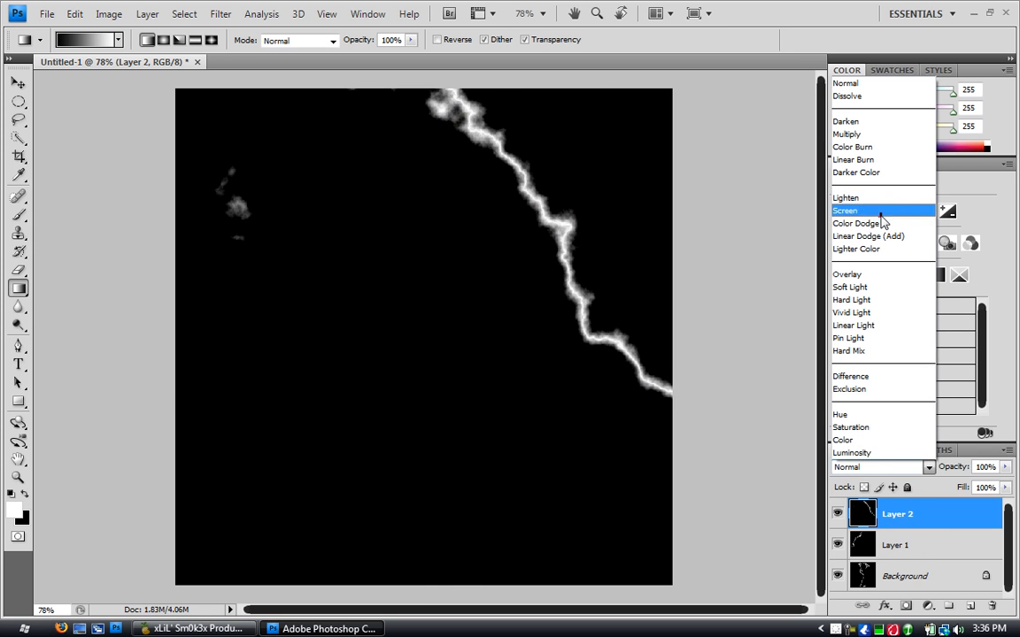
pyautogui.click(844, 210)
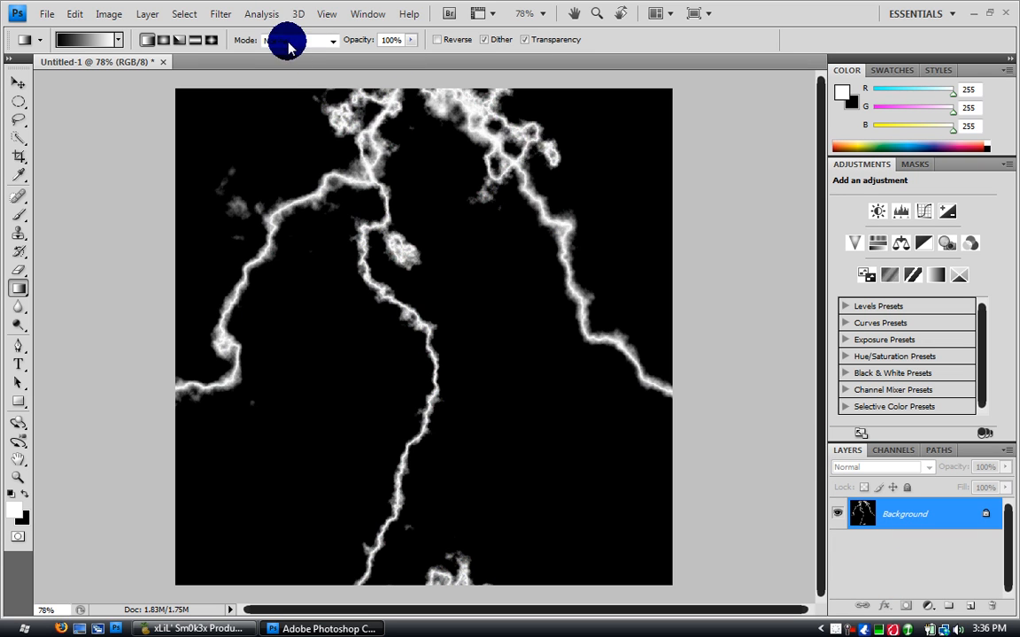
# With the image flattened, bring up the Image > Adjustments list for Color Balance.
pyautogui.click(110, 15)
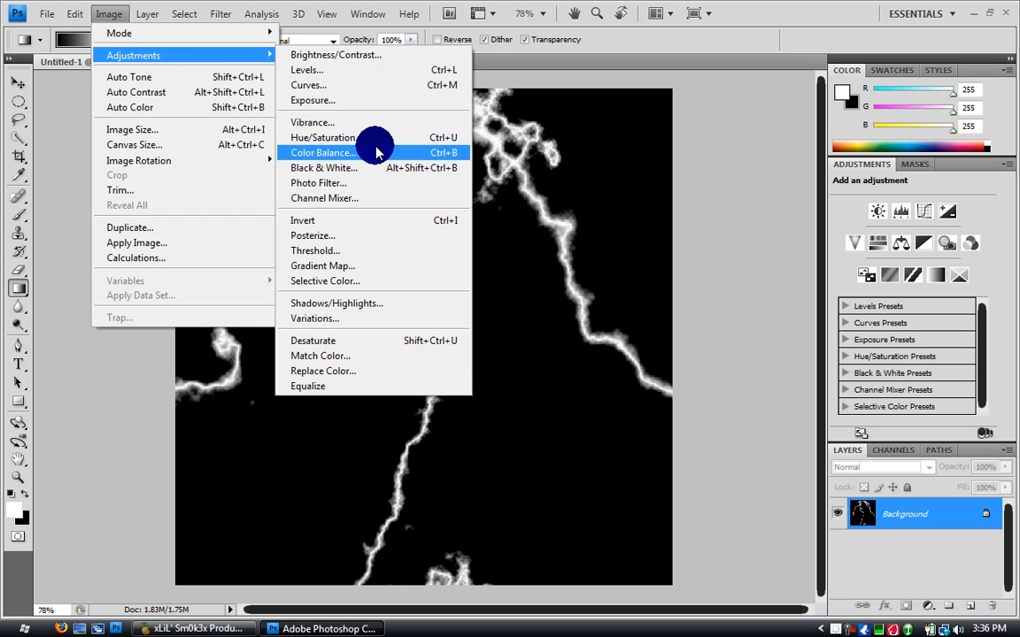
# Apply a Color Balance with midtones at -100, 100, +100 to tint the lightning blue-violet.
pyautogui.click(322, 152)
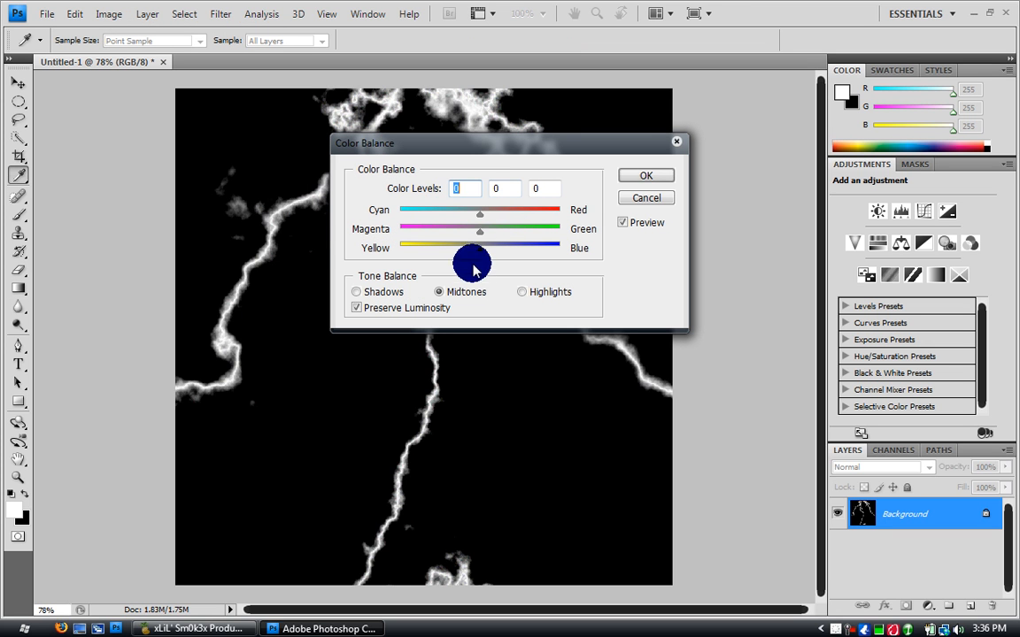
pyautogui.moveTo(478, 248); pyautogui.dragTo(558, 247)
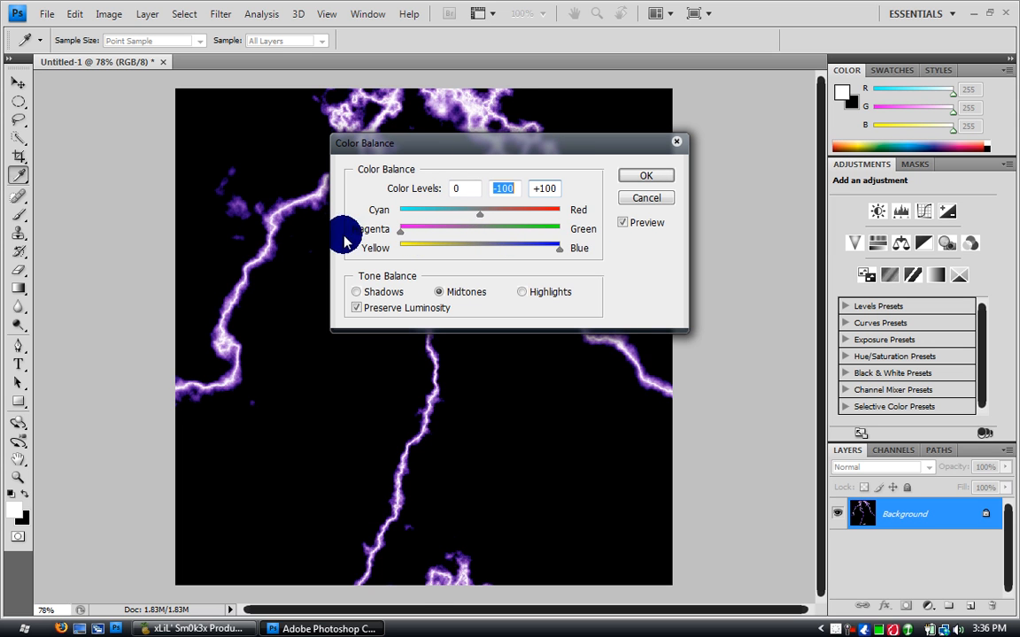
pyautogui.moveTo(480, 214); pyautogui.dragTo(400, 214)
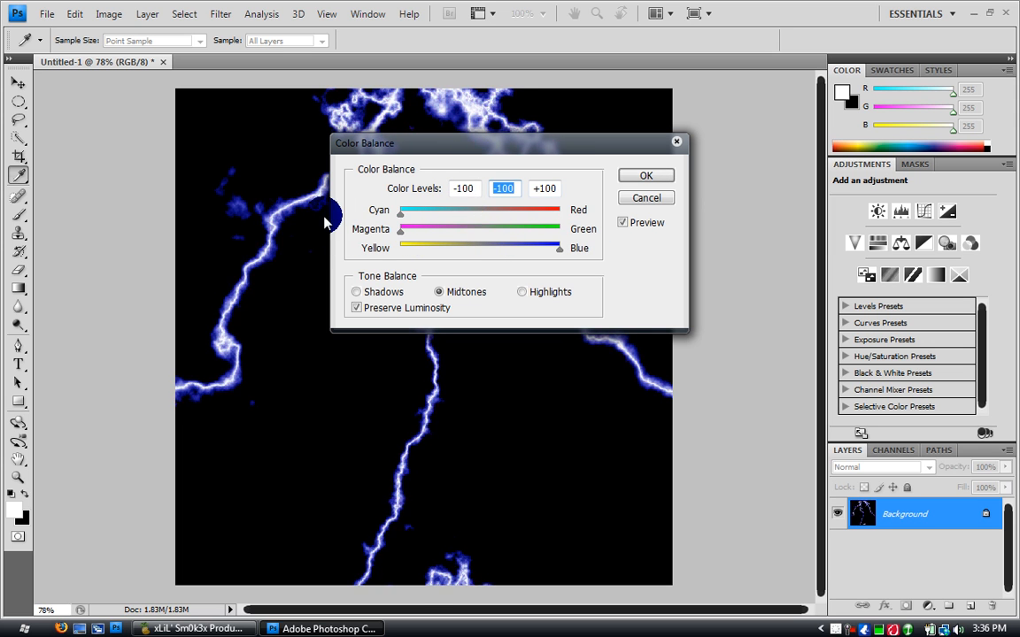
pyautogui.click(644, 176)
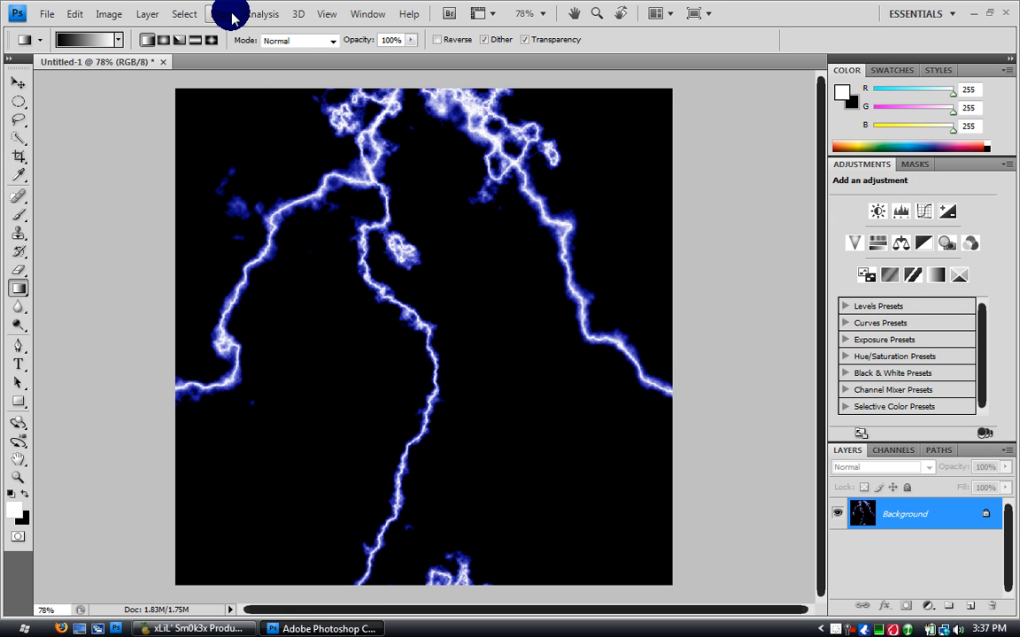
# Apply the Plastic Wrap artistic filter to the lightning, then undo it.
pyautogui.click(227, 14)
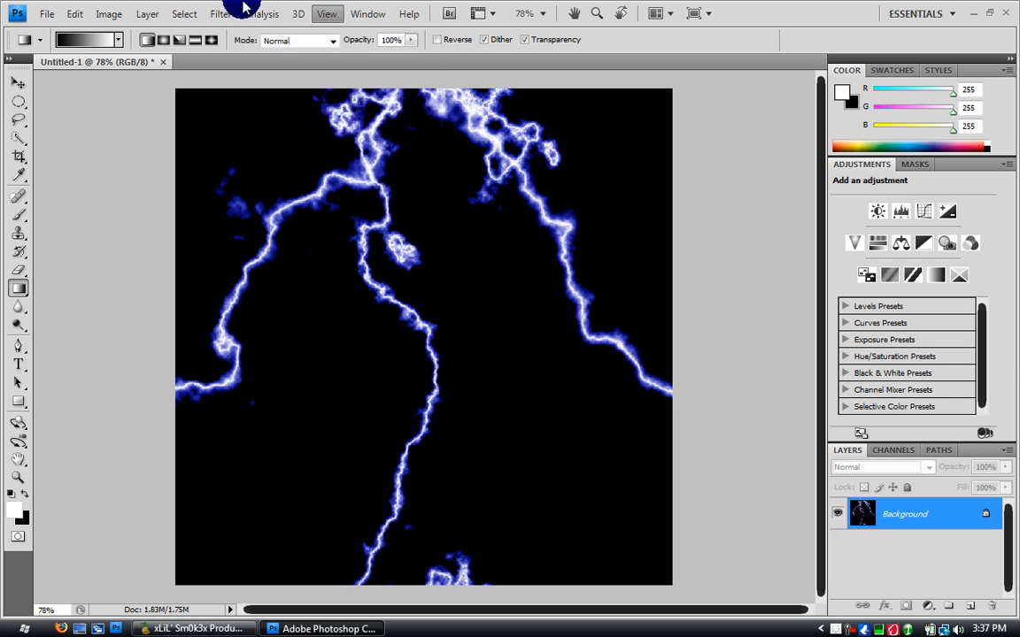
pyautogui.click(219, 14)
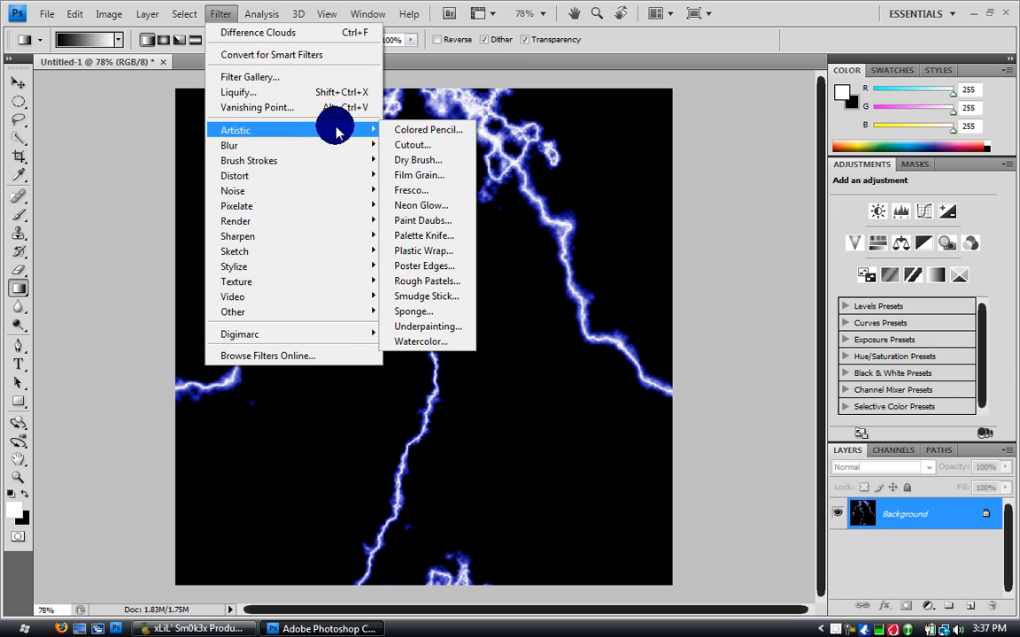
pyautogui.moveTo(434, 220)
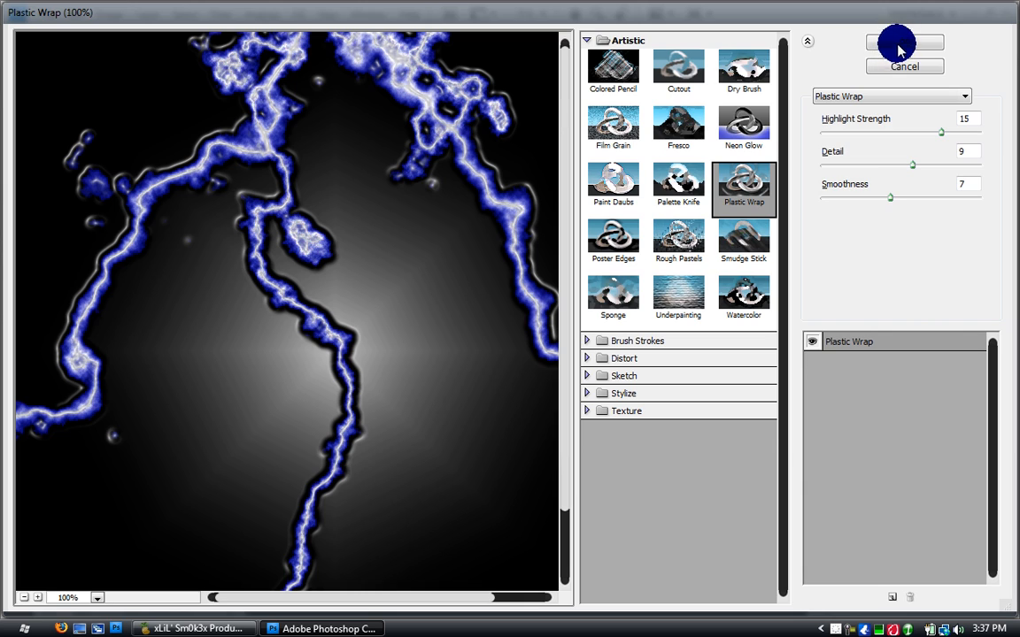
pyautogui.click(903, 46)
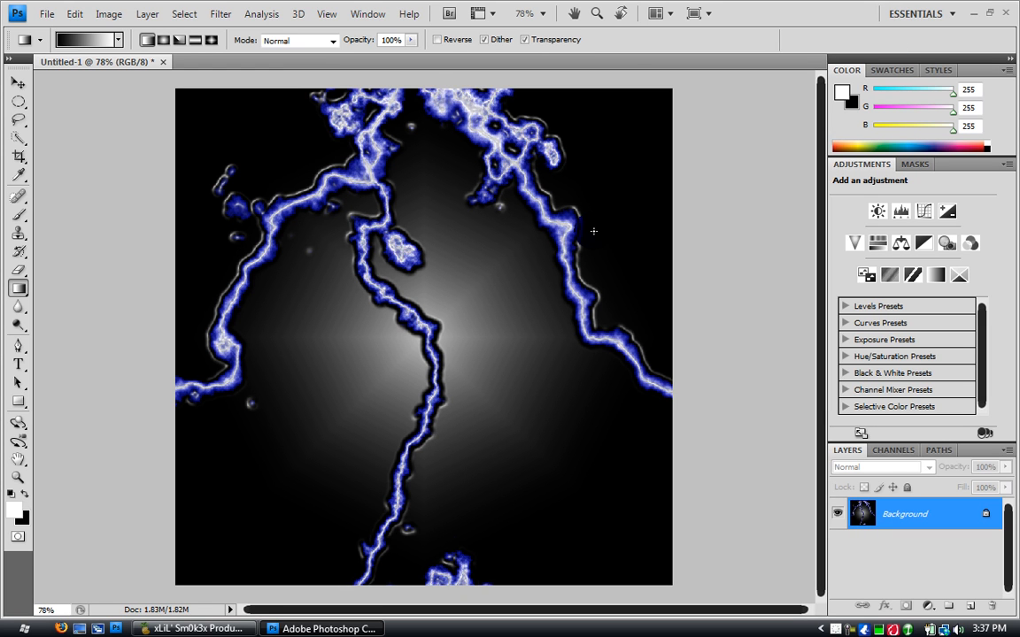
pyautogui.click(262, 14)
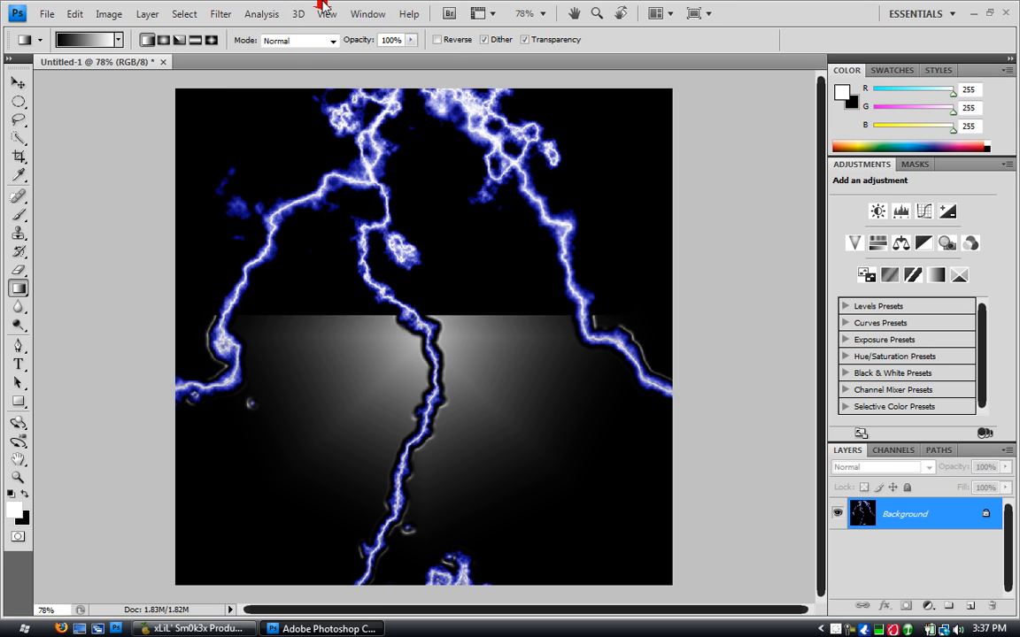
# Preview Paint Daubs, Neon Glow, Film Grain and Cutout in the Filter Gallery, then cancel without applying.
pyautogui.click(220, 14)
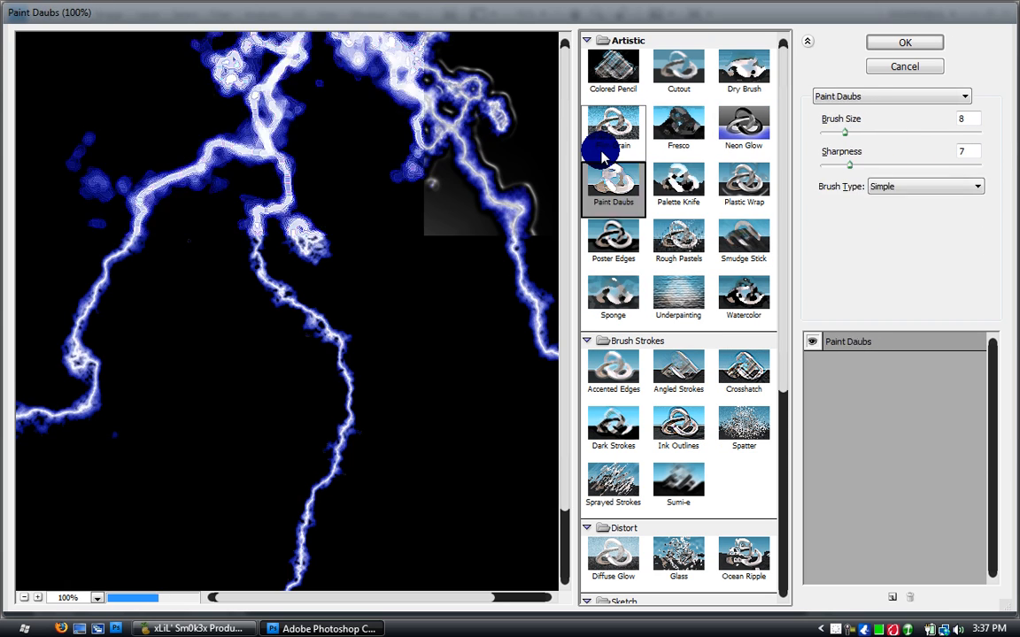
pyautogui.click(743, 127)
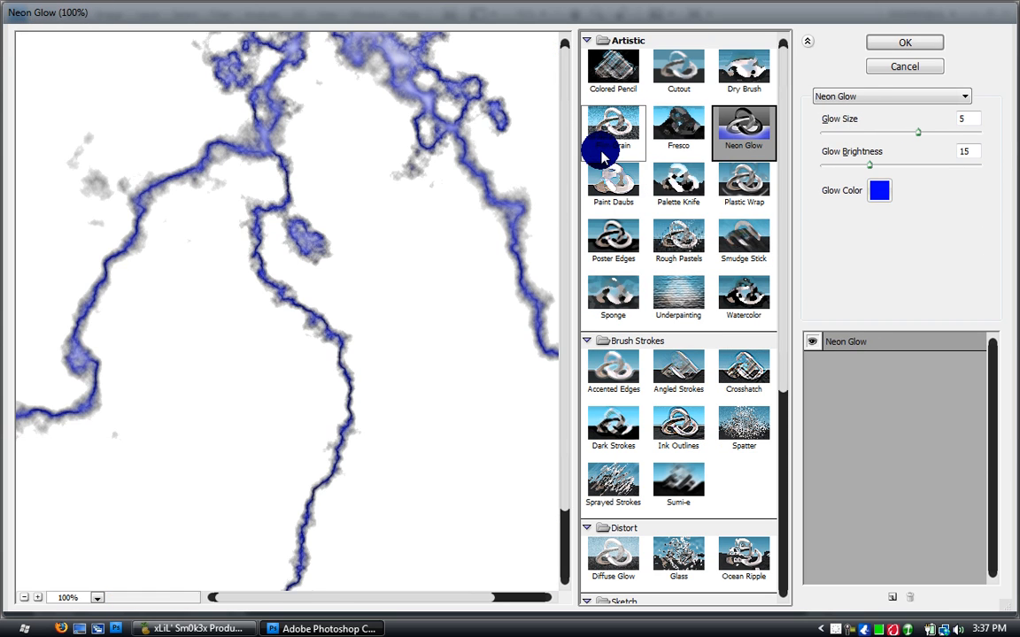
pyautogui.click(612, 127)
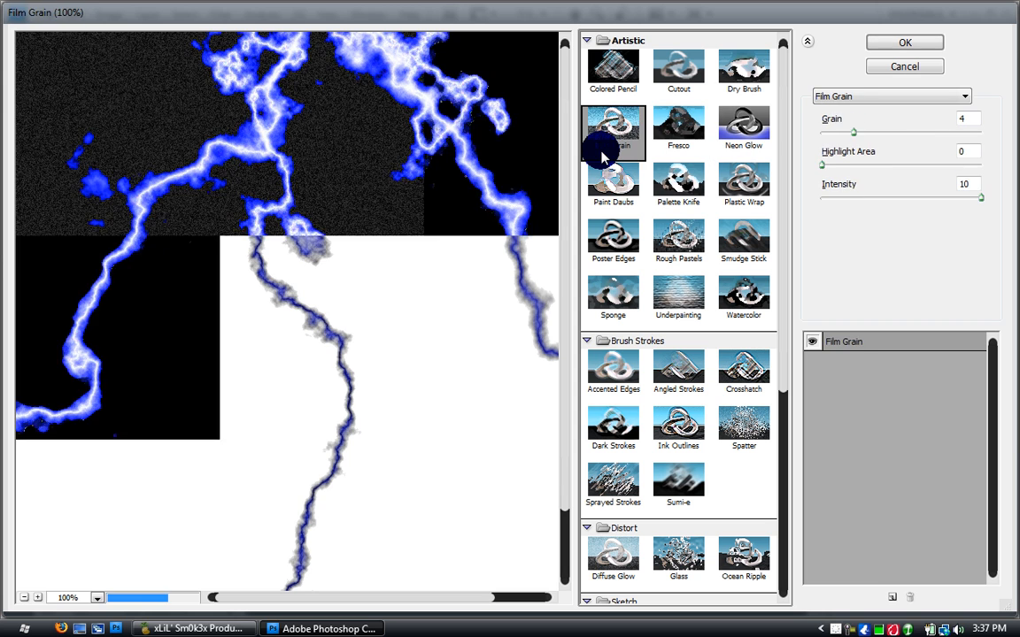
pyautogui.click(678, 70)
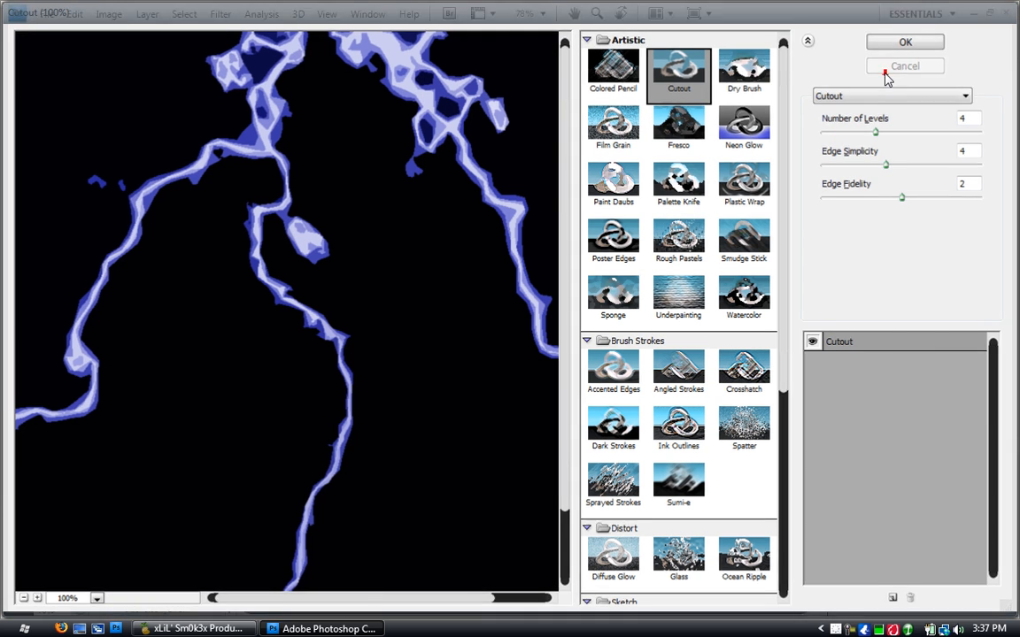
pyautogui.click(904, 43)
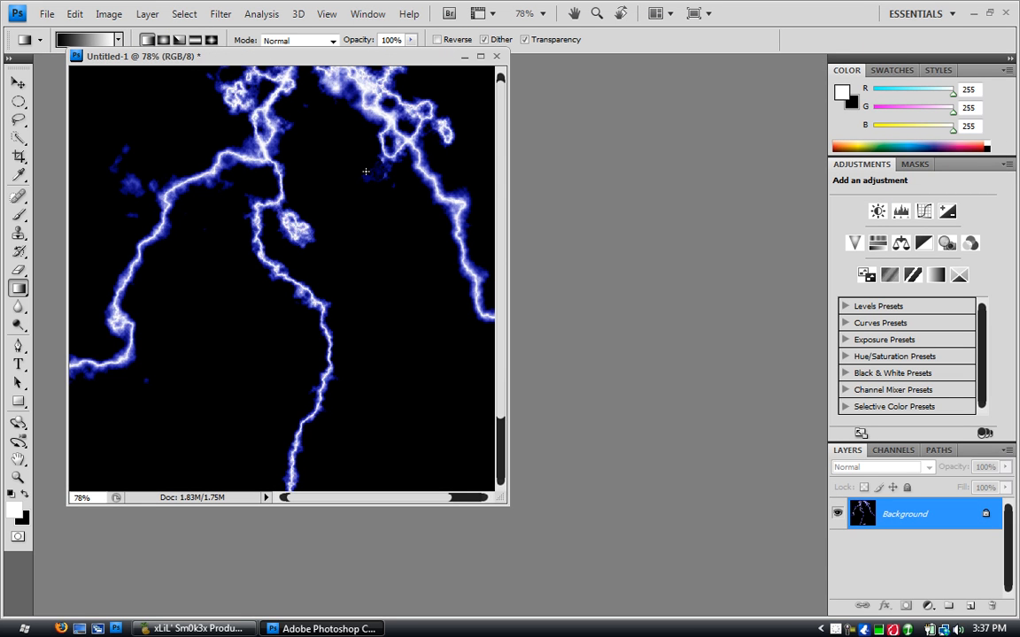
pyautogui.moveTo(37, 245)
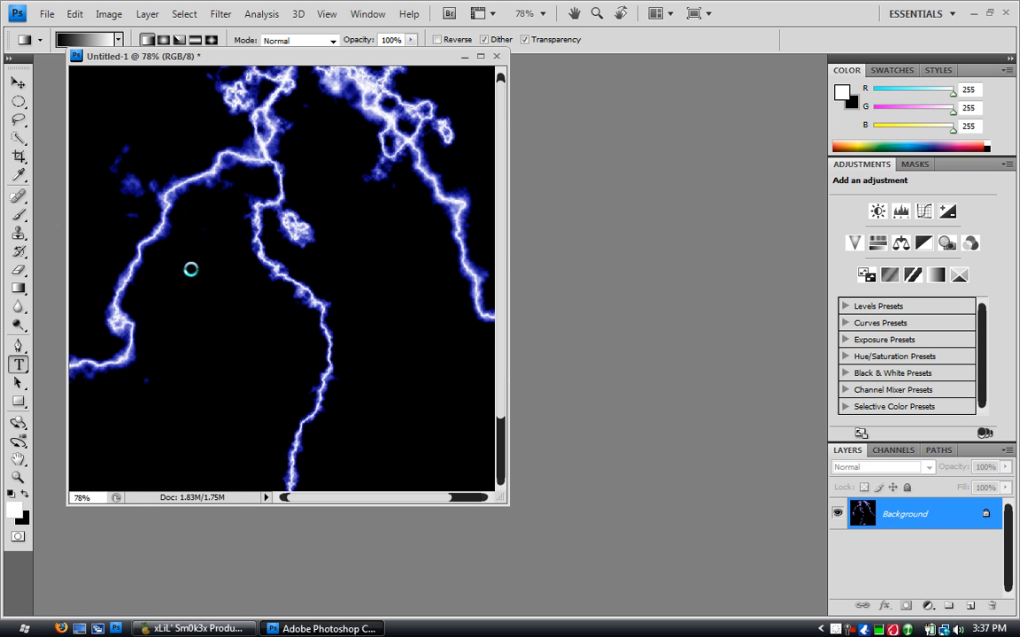
# With the Horizontal Type tool, drag a paragraph text box over the lightning's left-centre.
pyautogui.click(18, 364)
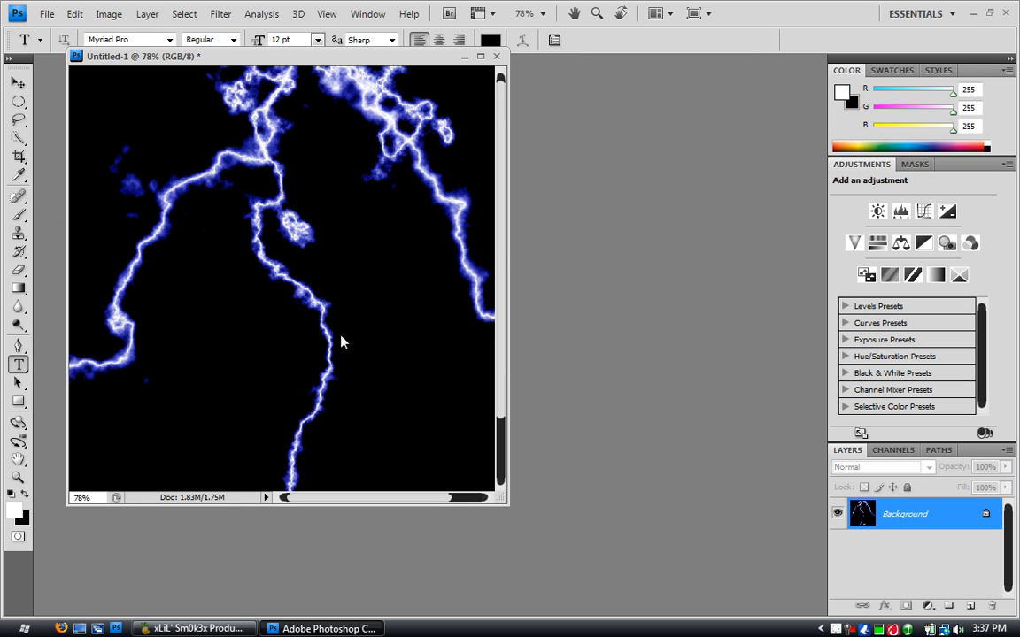
pyautogui.moveTo(180, 267); pyautogui.dragTo(339, 332)
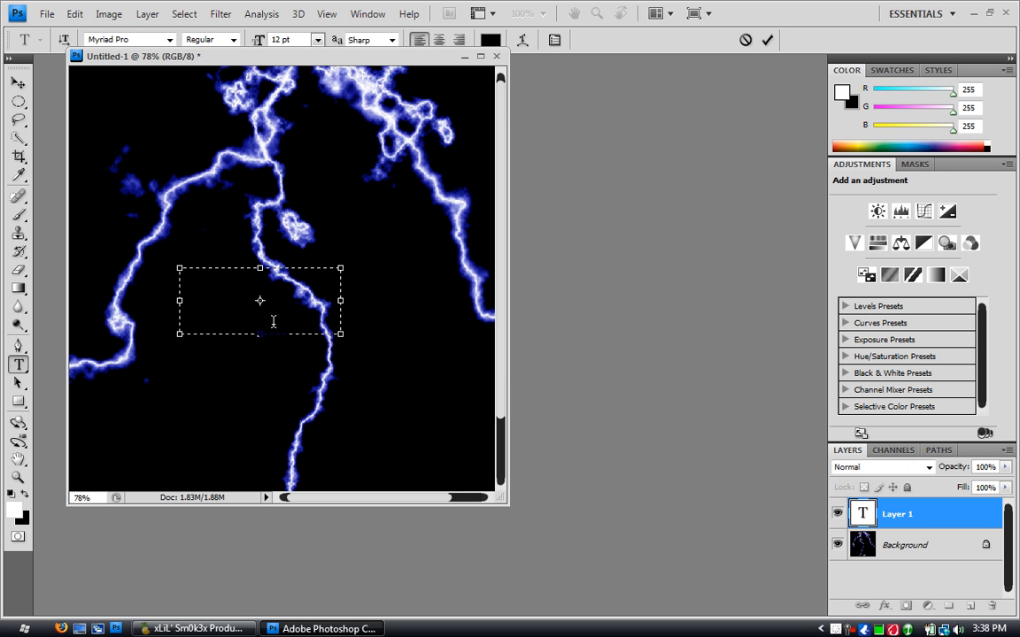
# Enter the two-line caption in the text box and colour it white (ffffff).
pyautogui.click(202, 279)
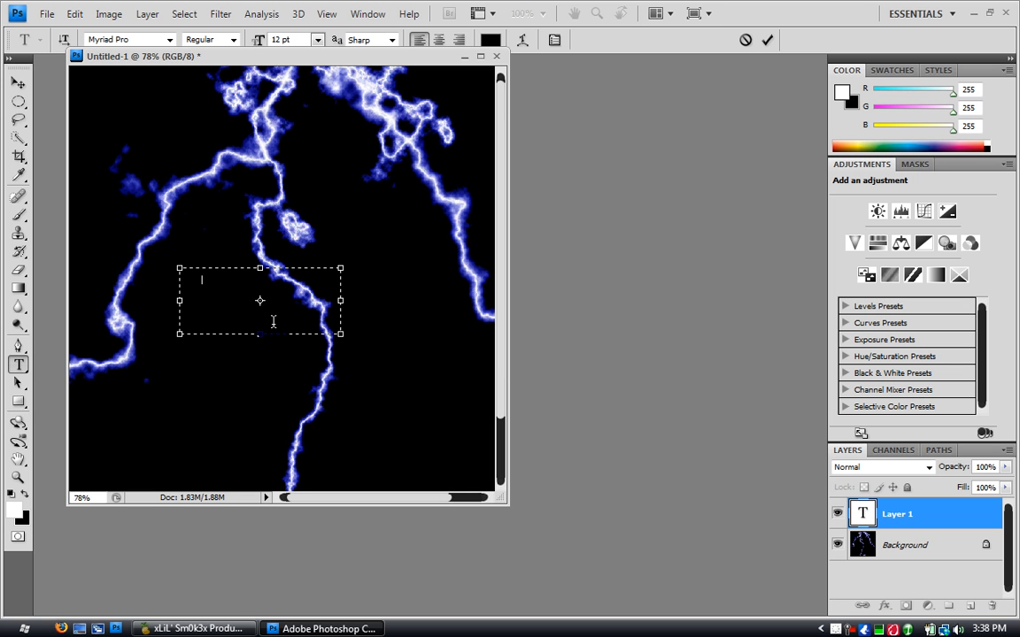
pyautogui.write('text')
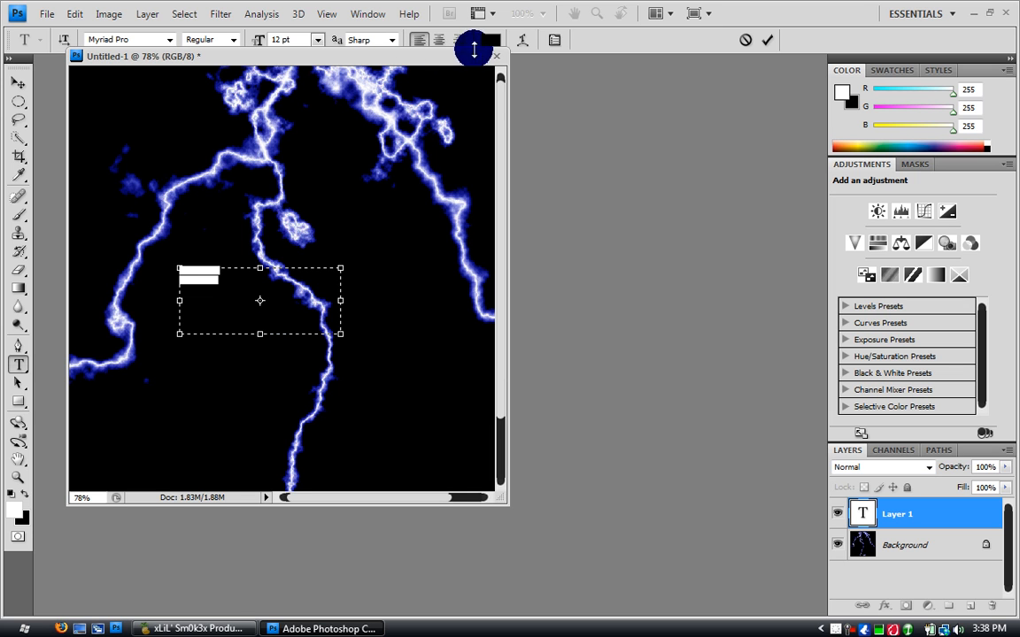
pyautogui.click(481, 39)
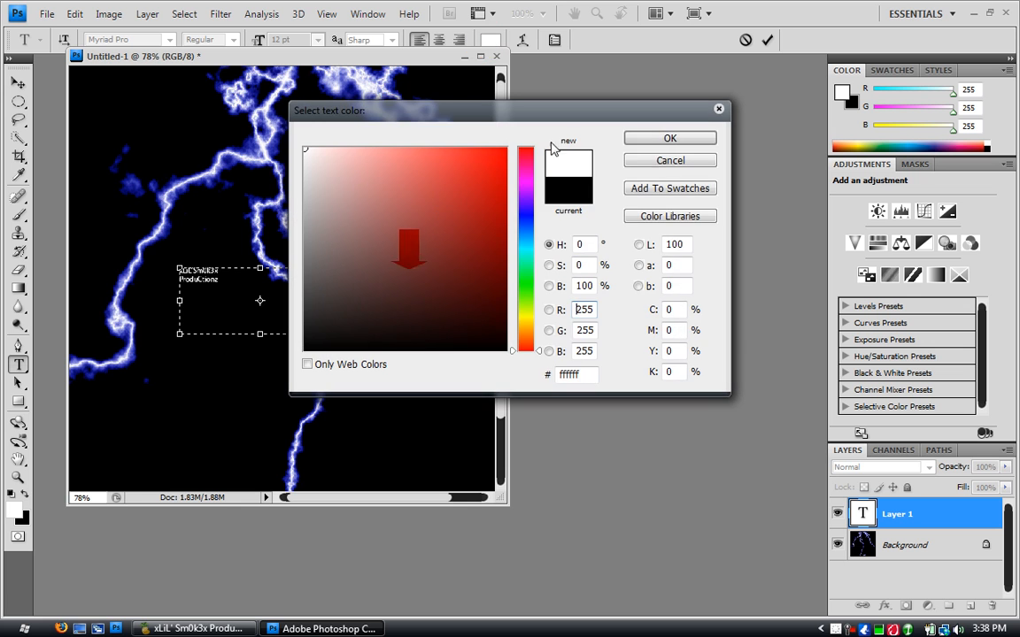
pyautogui.click(669, 138)
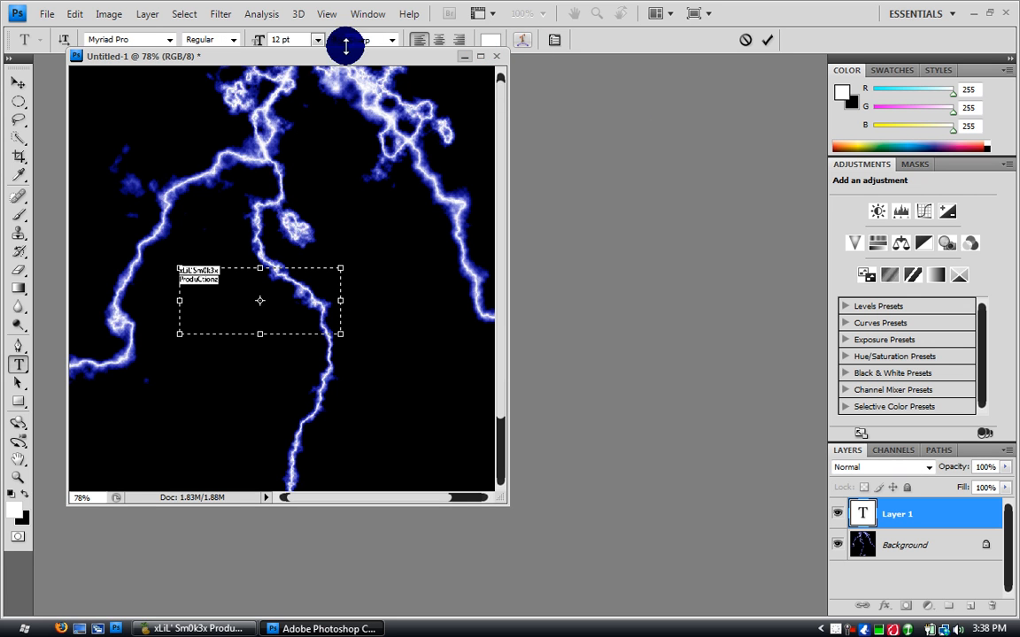
# Centre-align and enlarge the caption, then reposition it over the lightning.
pyautogui.click(389, 39)
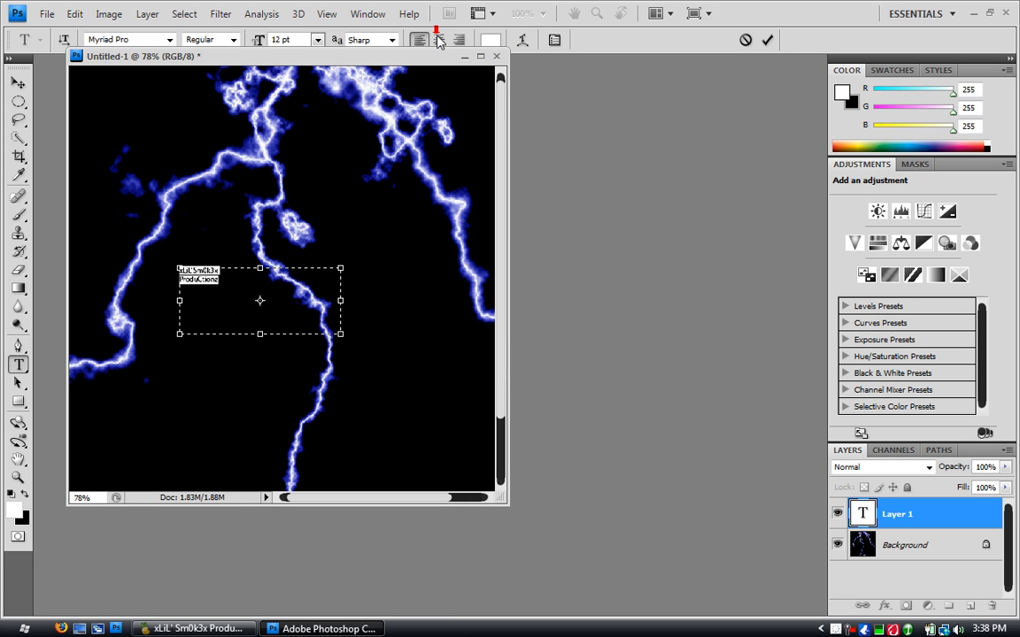
pyautogui.click(439, 39)
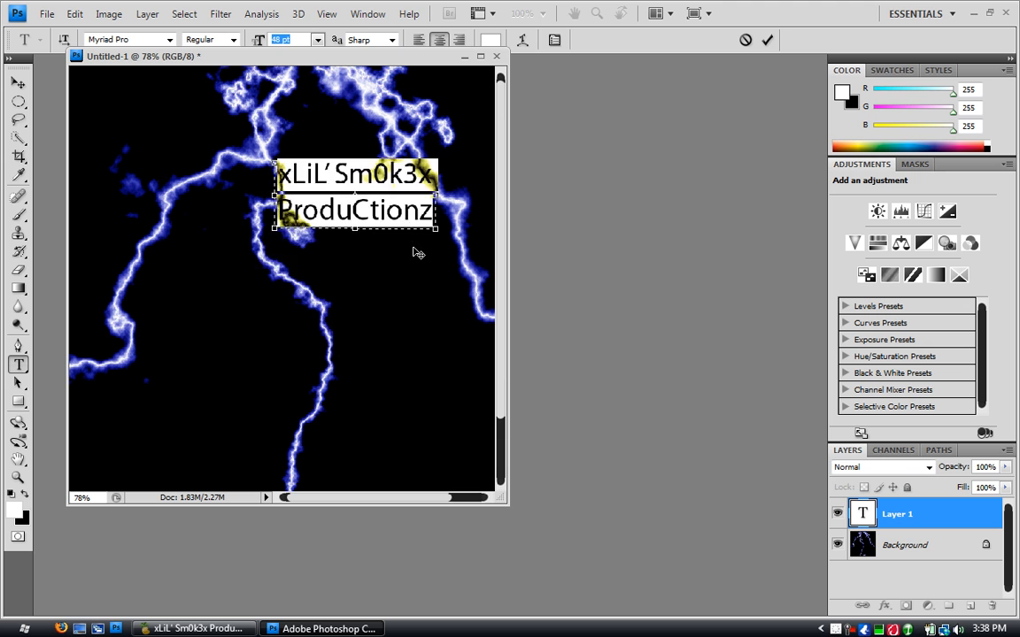
pyautogui.moveTo(354, 191); pyautogui.dragTo(287, 89)
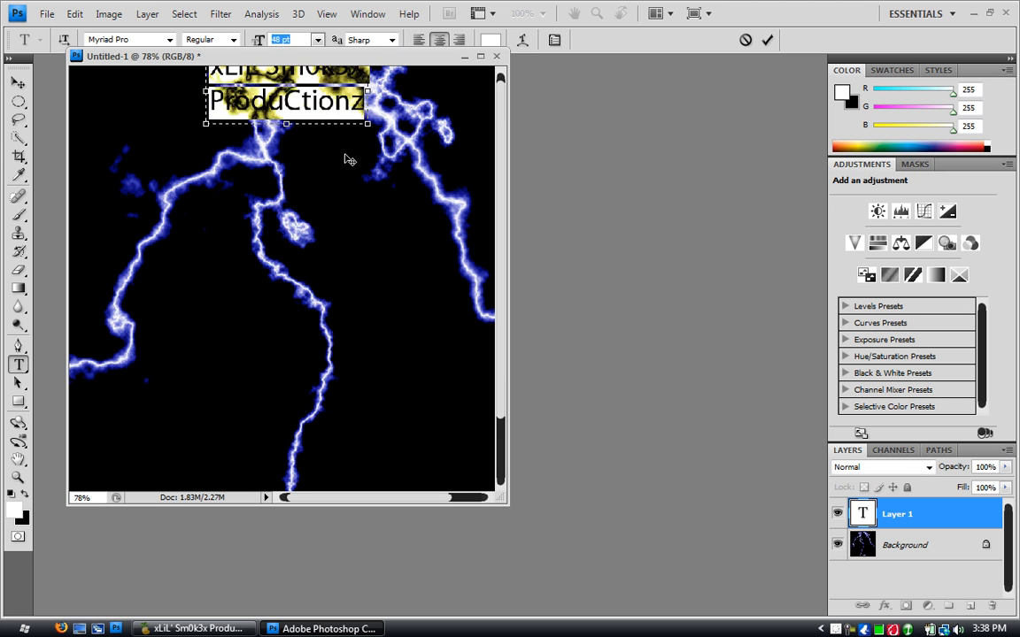
pyautogui.moveTo(287, 98); pyautogui.dragTo(257, 274)
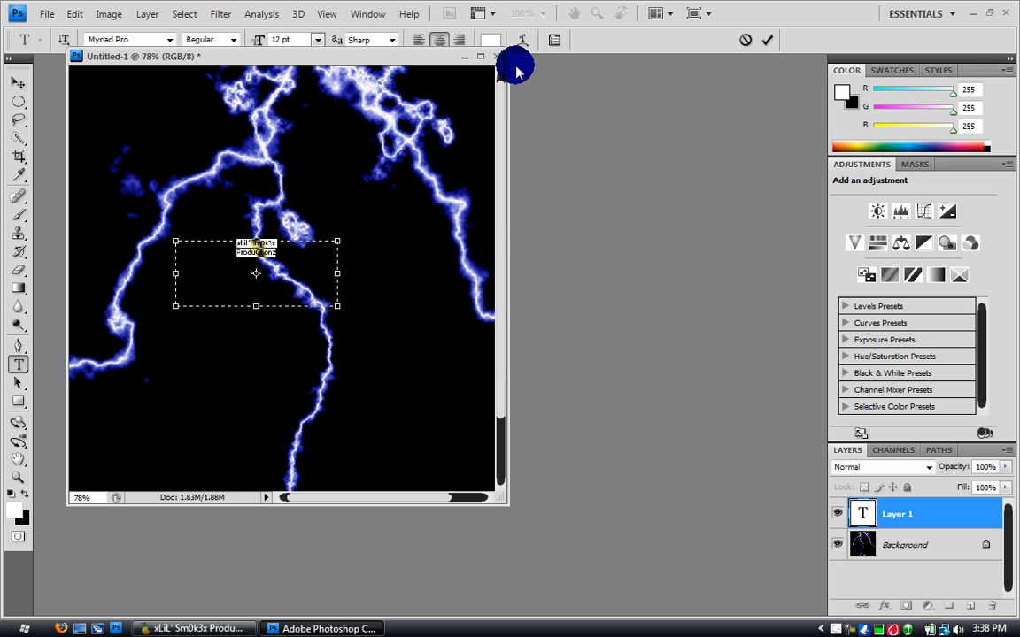
pyautogui.moveTo(495, 62)
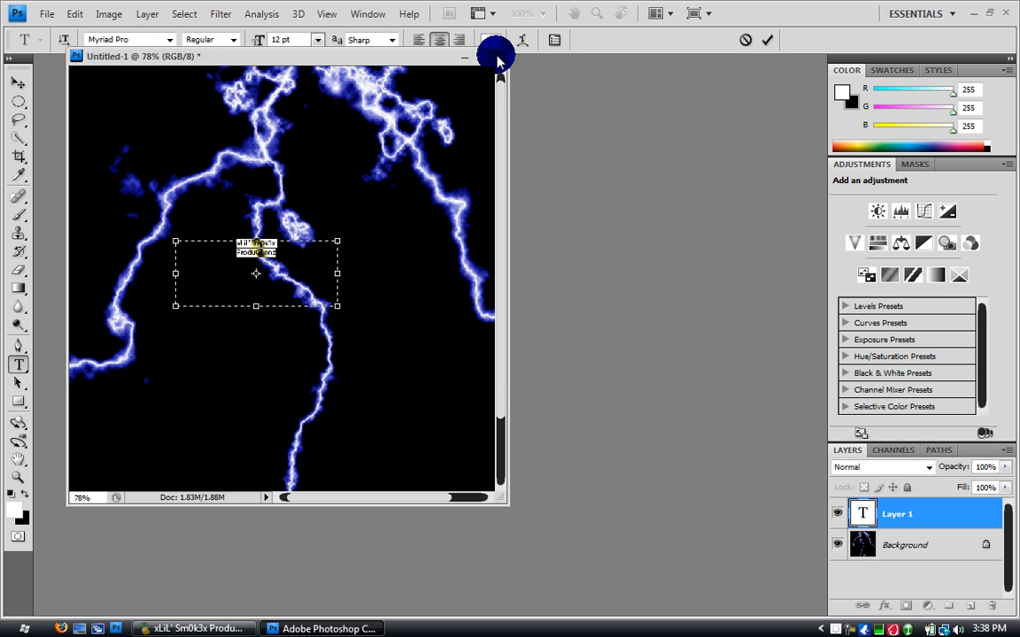